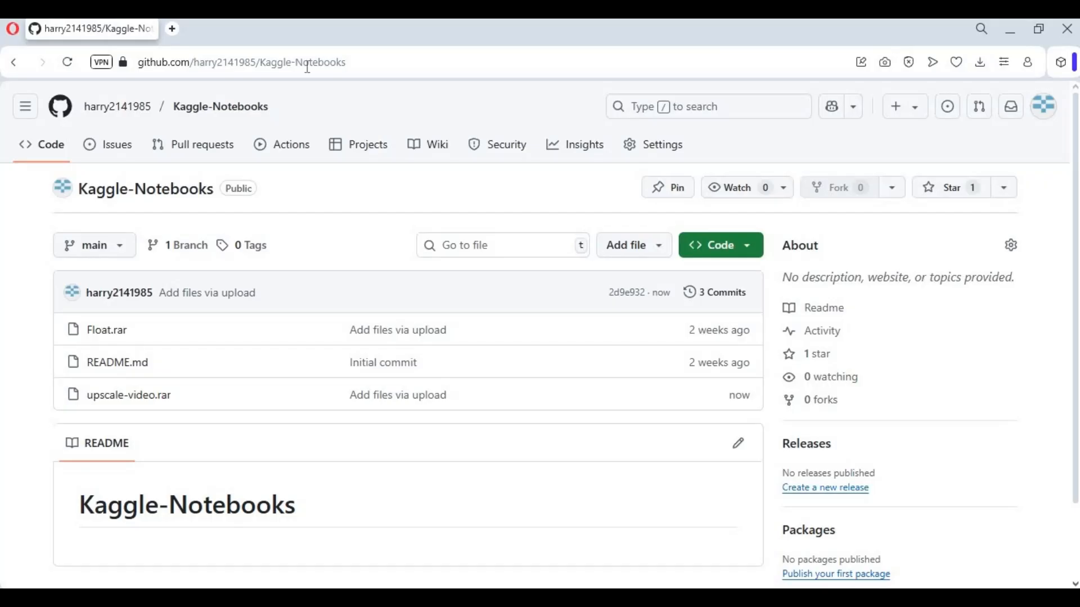
- Open upscale-video.rar from the Kaggle-Notebooks GitHub repository file list
click(241, 62)
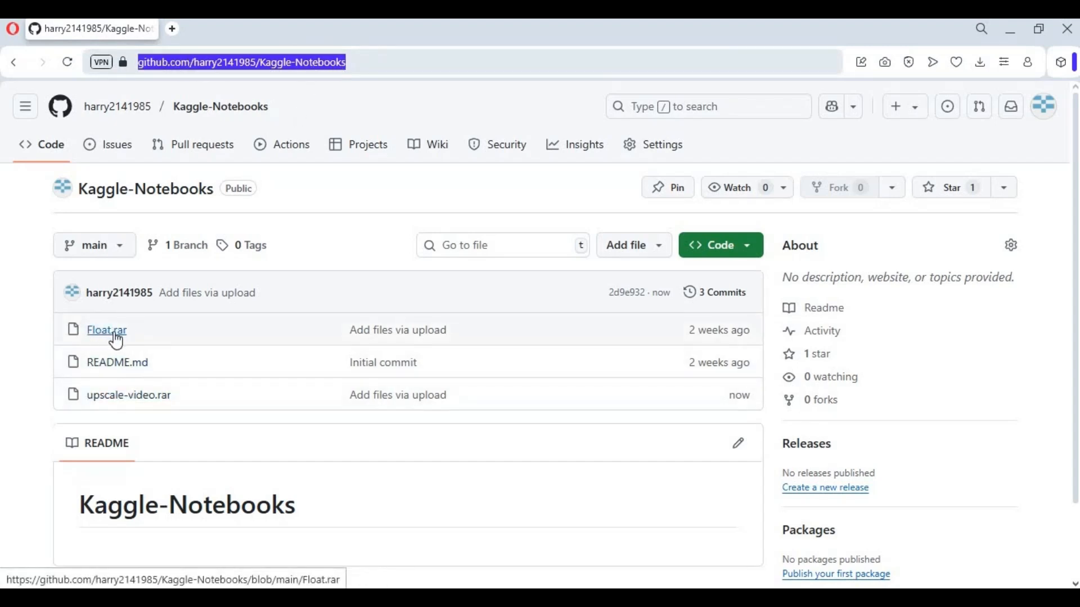
mouse_move(128, 395)
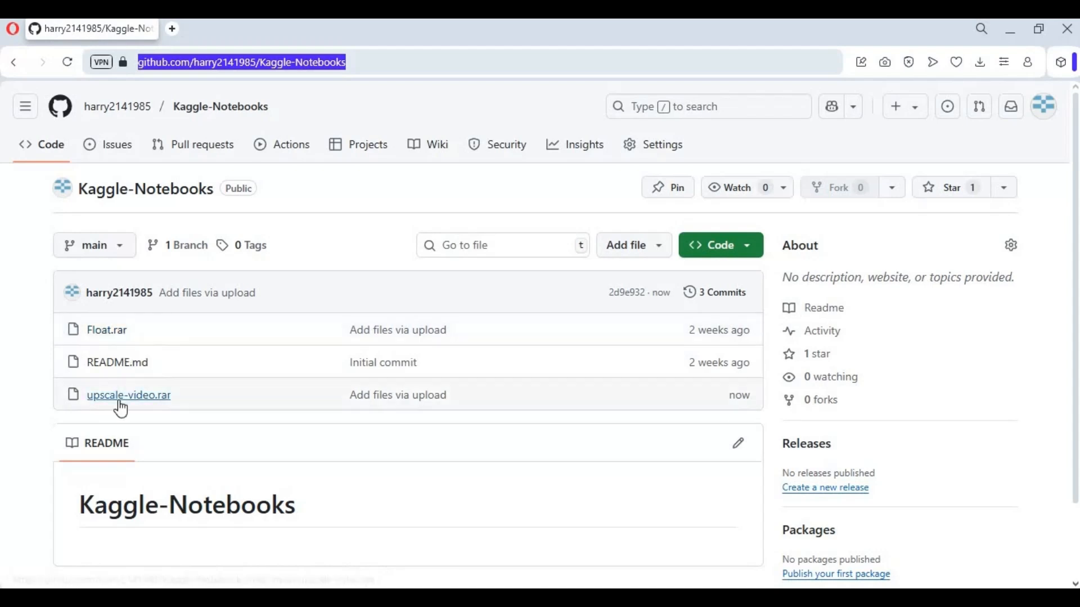
click(129, 395)
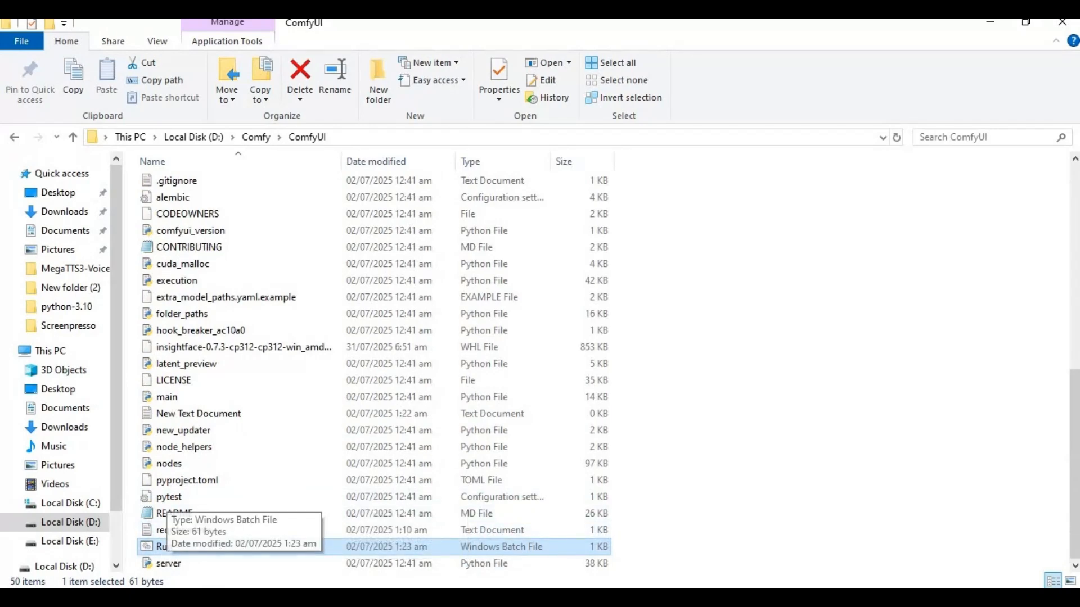
- Launch the ComfyUI server from the Run batch file in D:\Comfy\ComfyUI
double_click(162, 546)
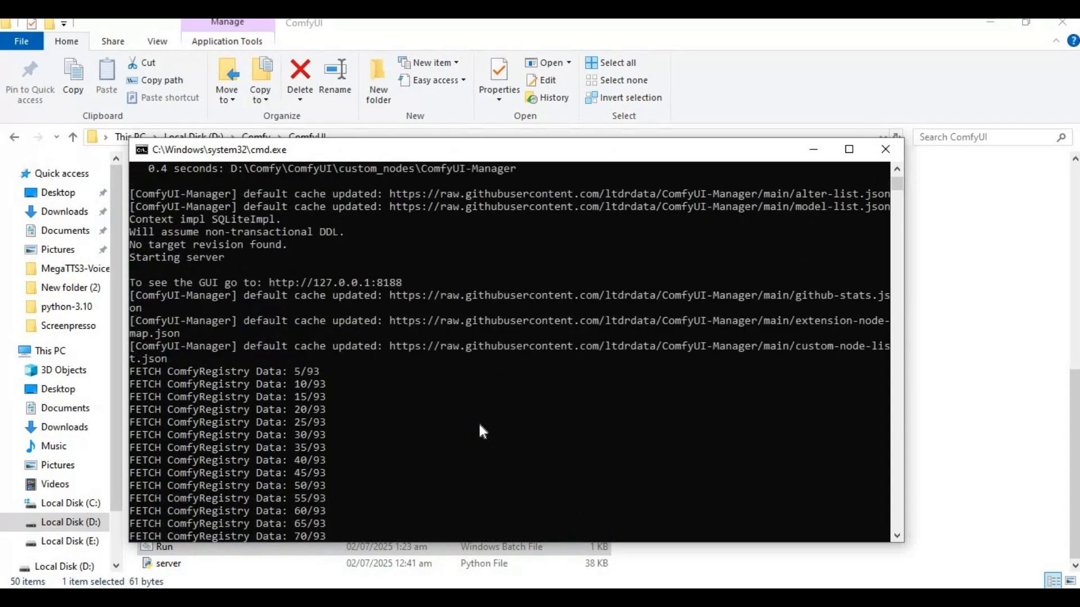
mouse_move(386, 396)
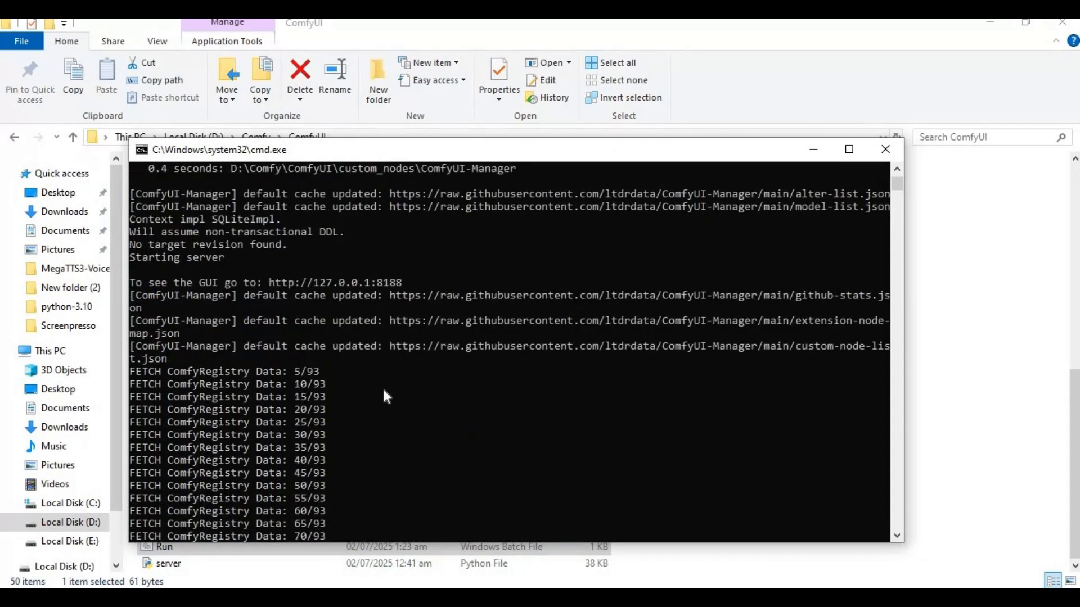
double_click(335, 282)
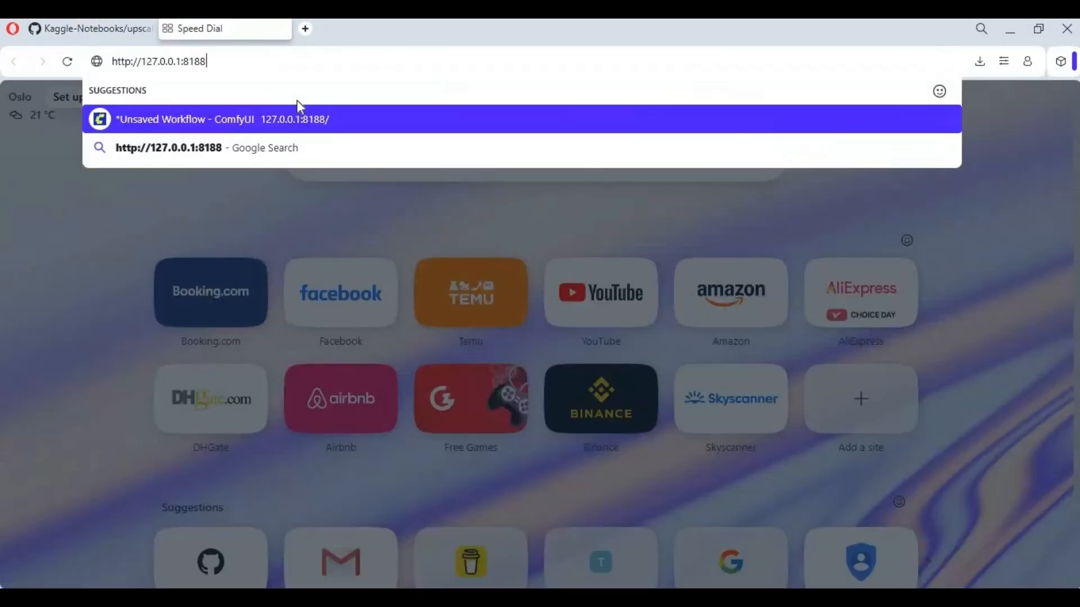
- At 127.0.0.1:8188, load the upscale_video workflow from Downloads/upscale/upscale-video
click(206, 119)
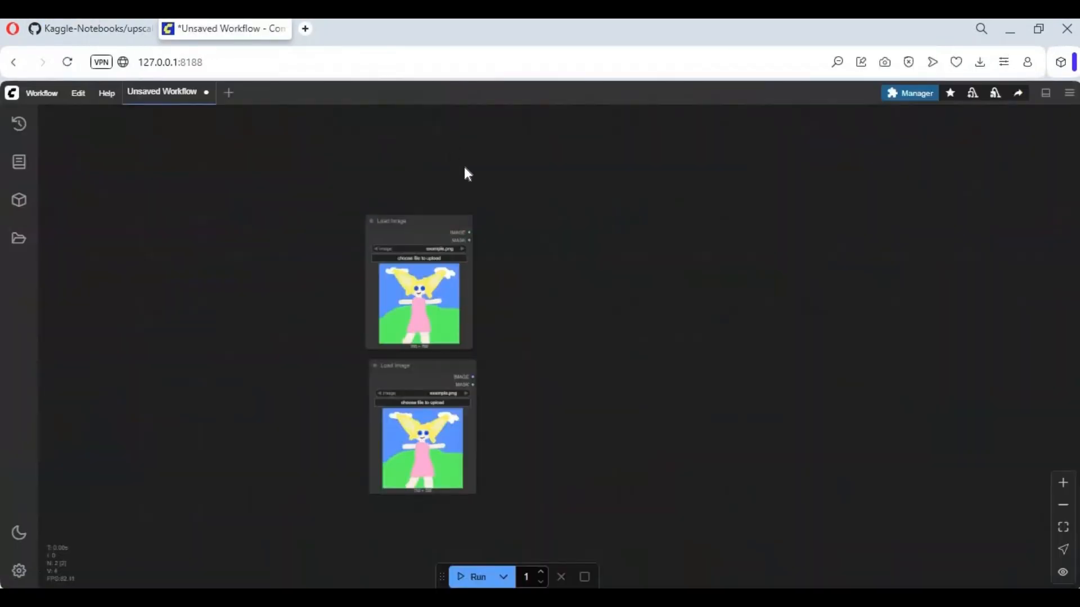
mouse_move(179, 304)
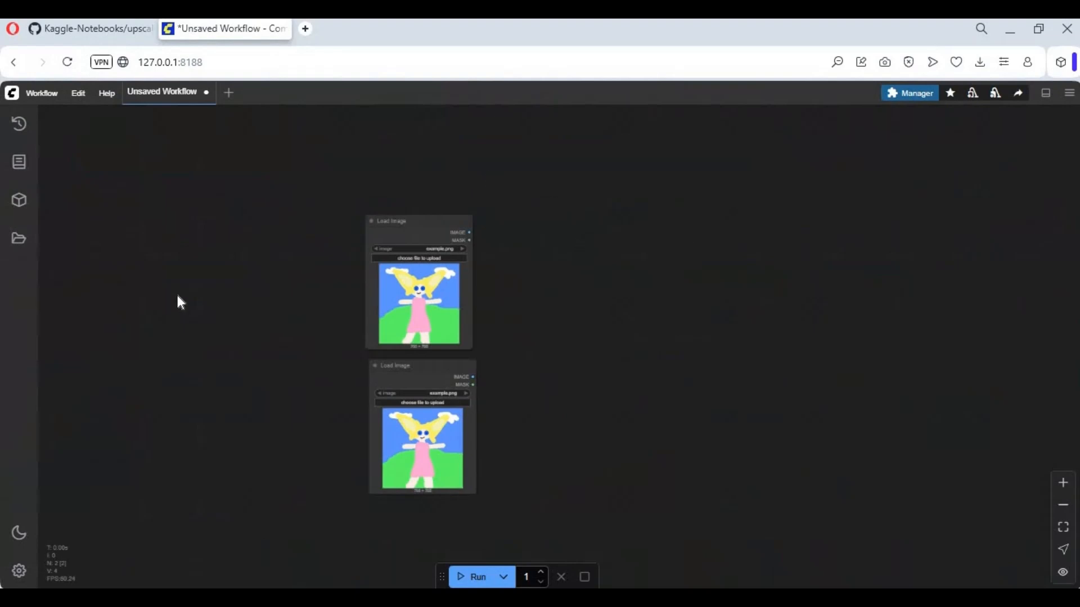
click(42, 93)
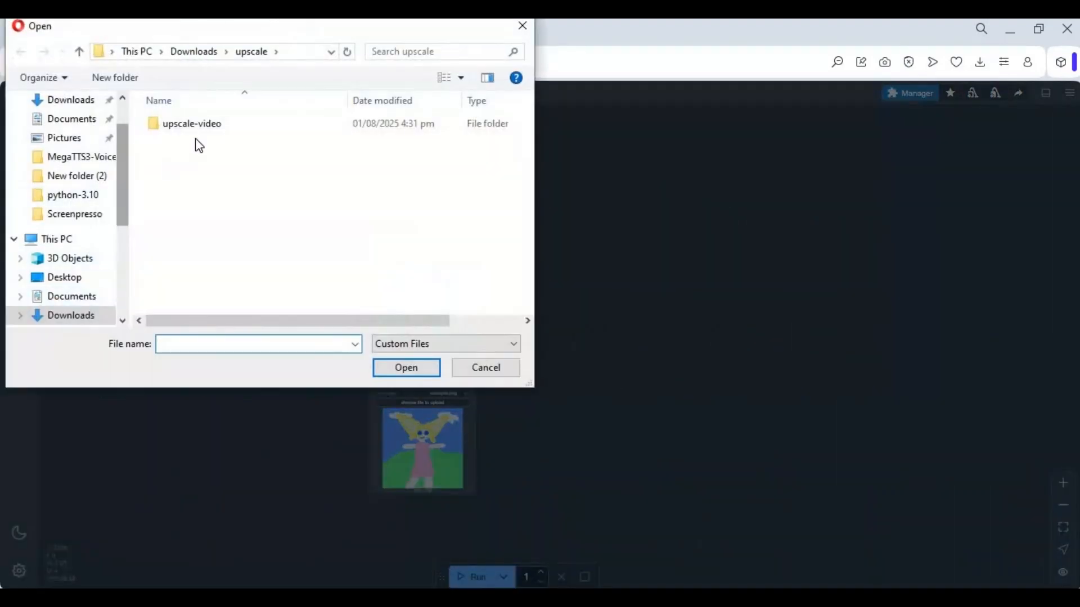
double_click(191, 123)
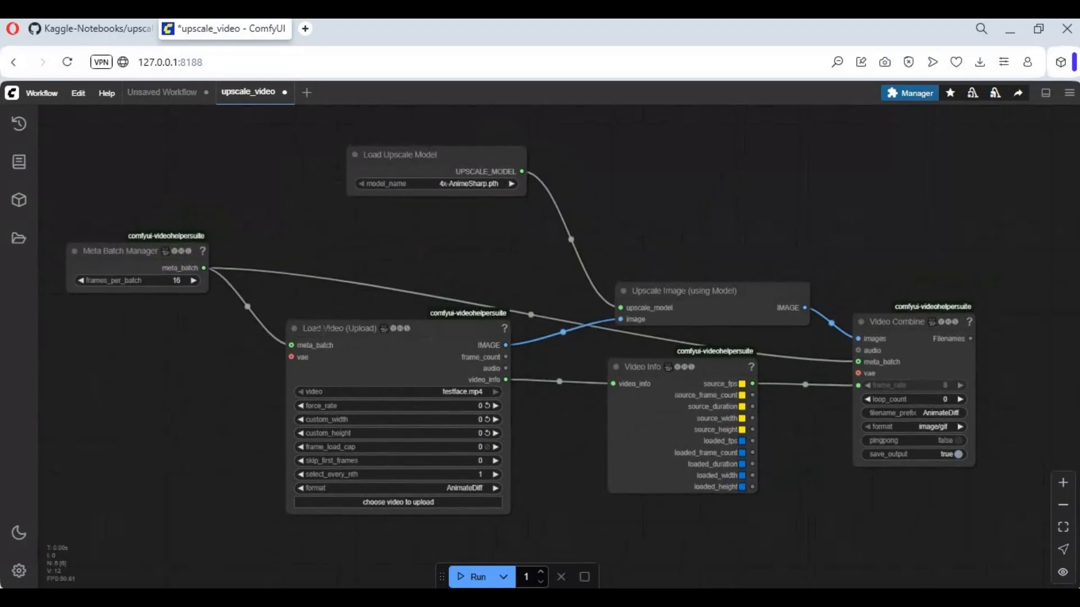
- Check the workflow for missing custom nodes in ComfyUI Manager
click(909, 93)
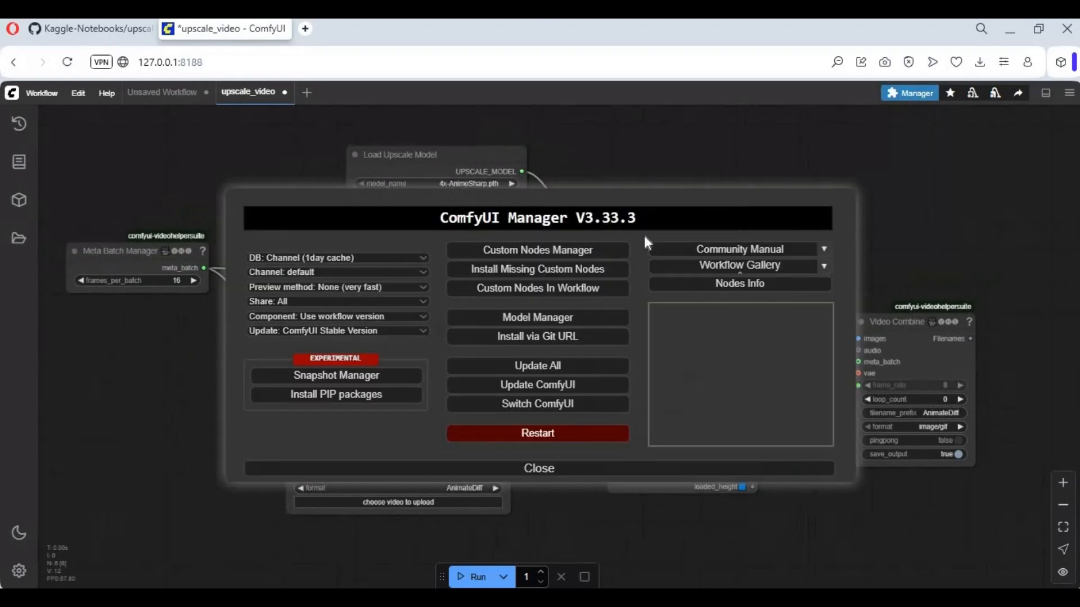
click(537, 250)
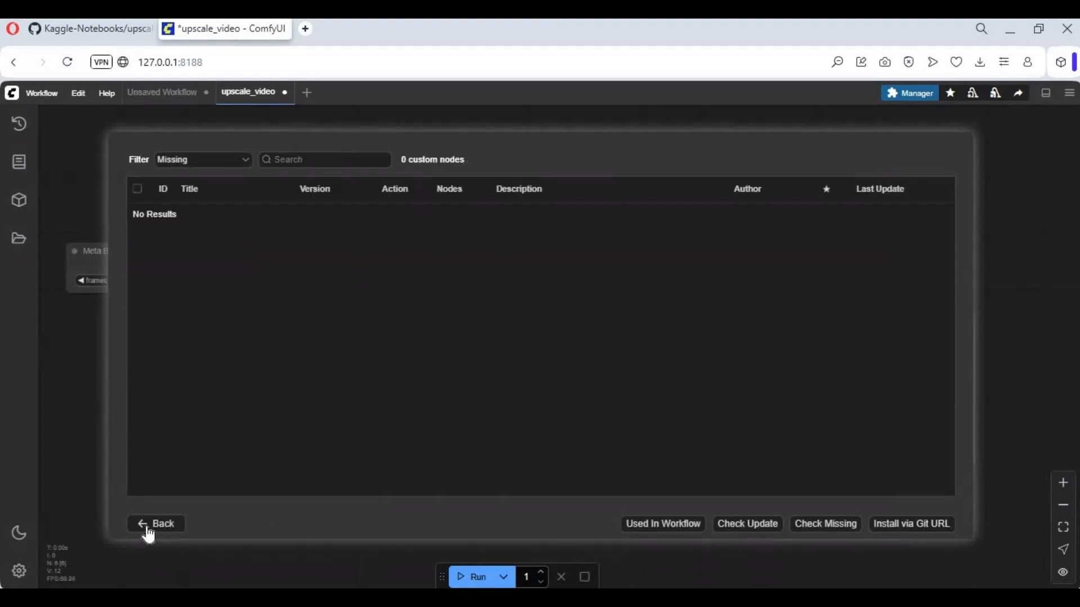
click(155, 524)
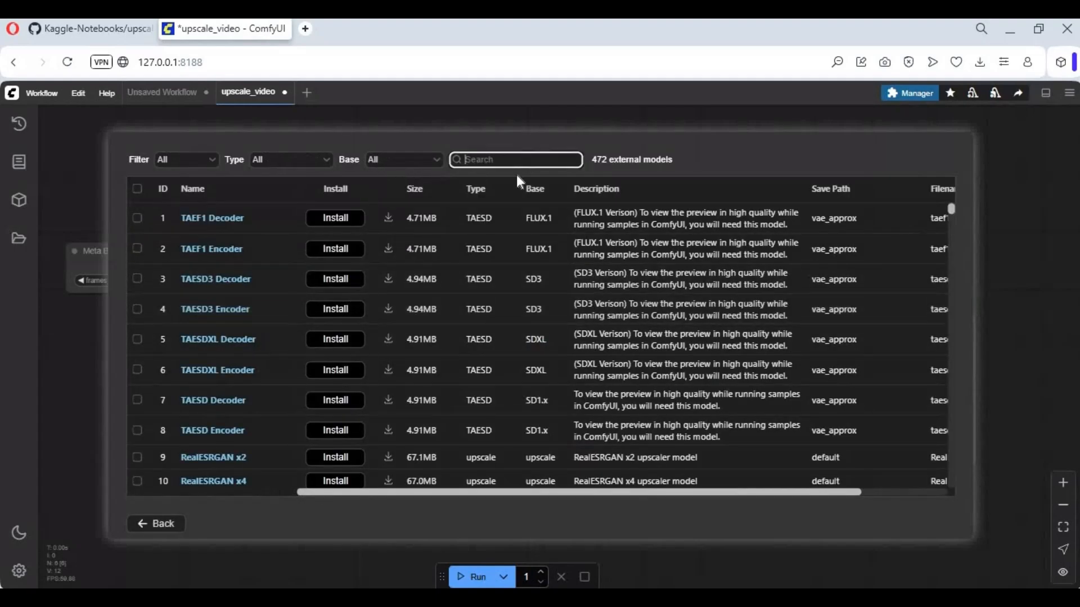
- Search the Model Manager for 'upscale' and install the ESRGAN x4 model
text(u)
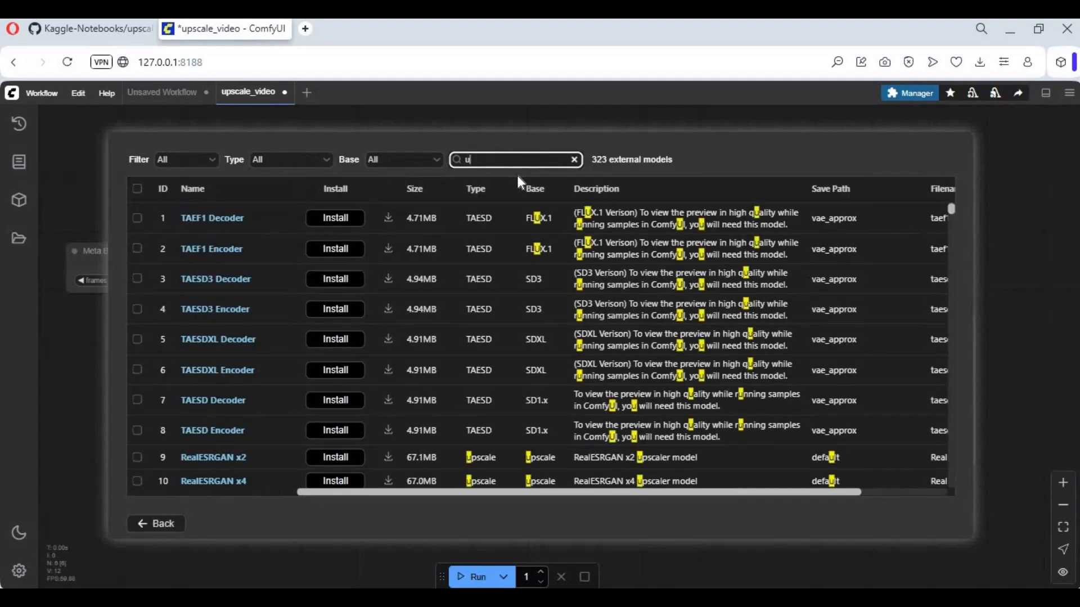
text(pscale)
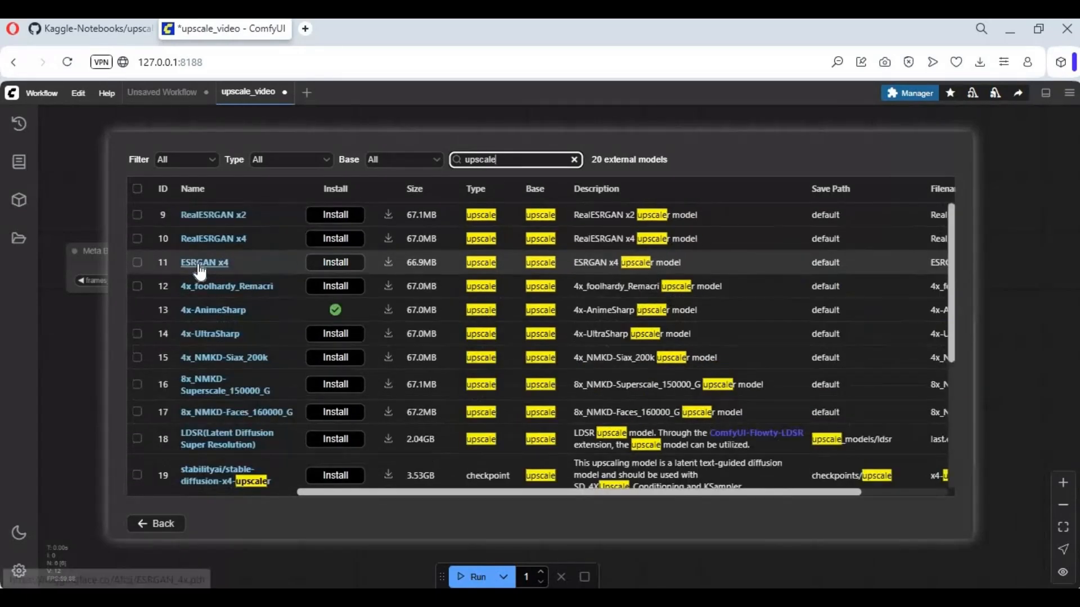
mouse_move(258, 226)
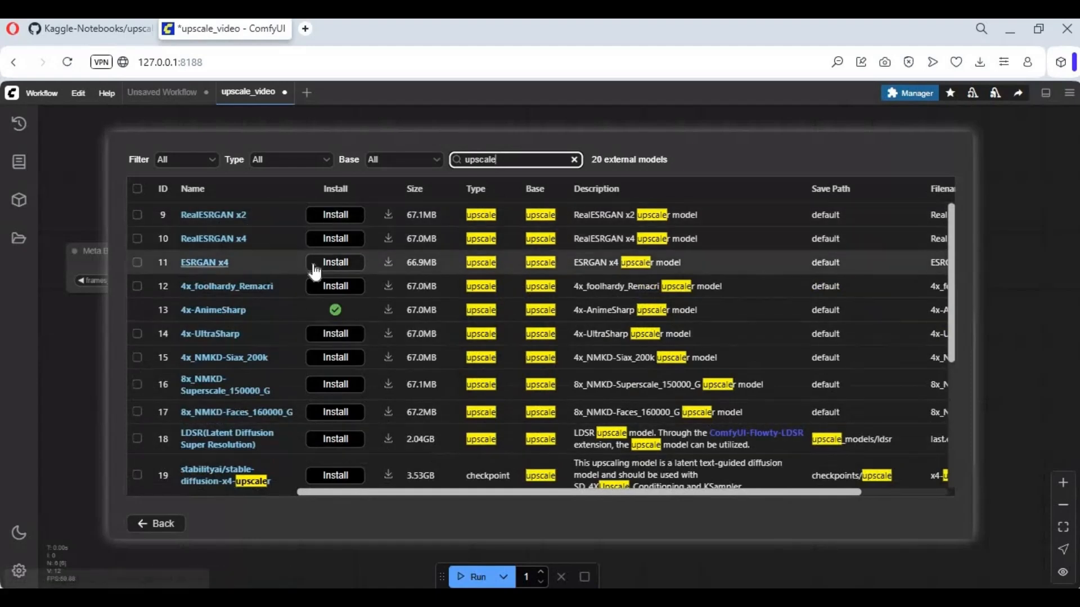
click(334, 263)
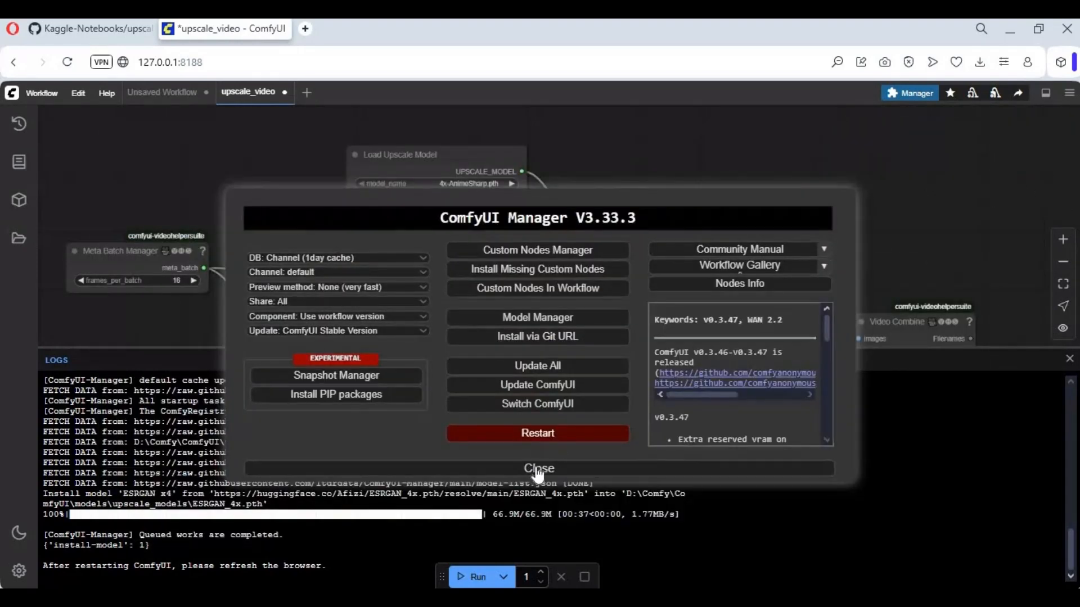
- Set ESRGAN_4x.pth, frames_per_batch 1, upload the talking-face video, and output video/h265-mp4
click(537, 469)
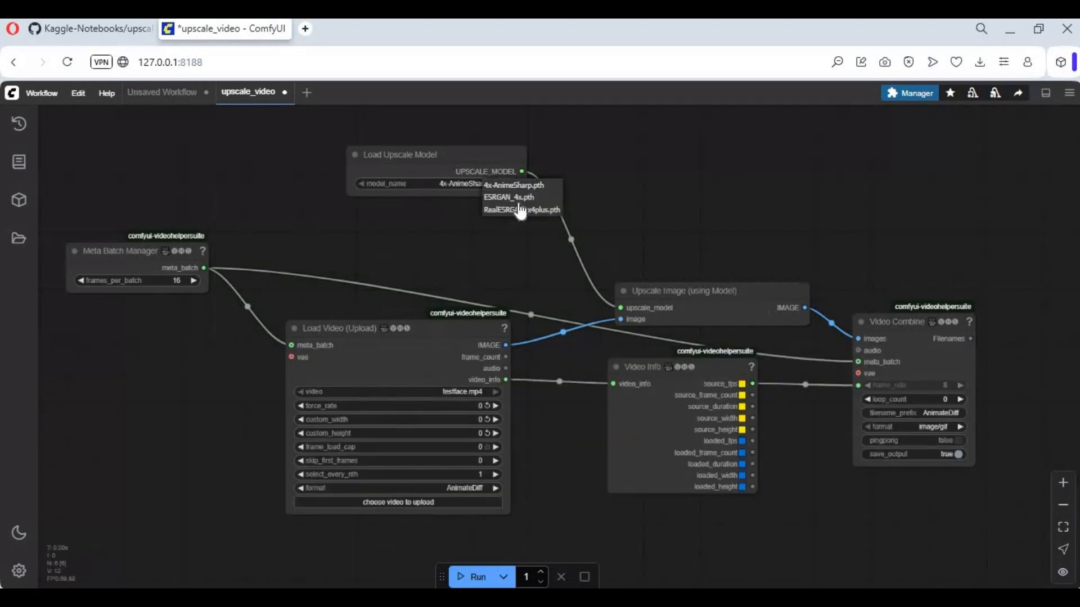
mouse_move(516, 203)
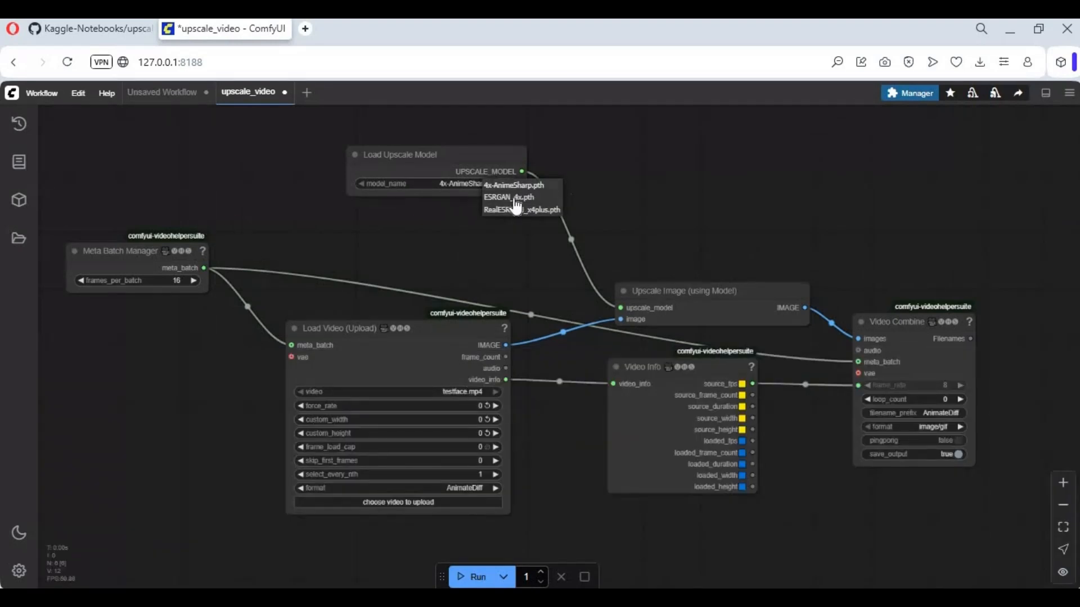
click(509, 198)
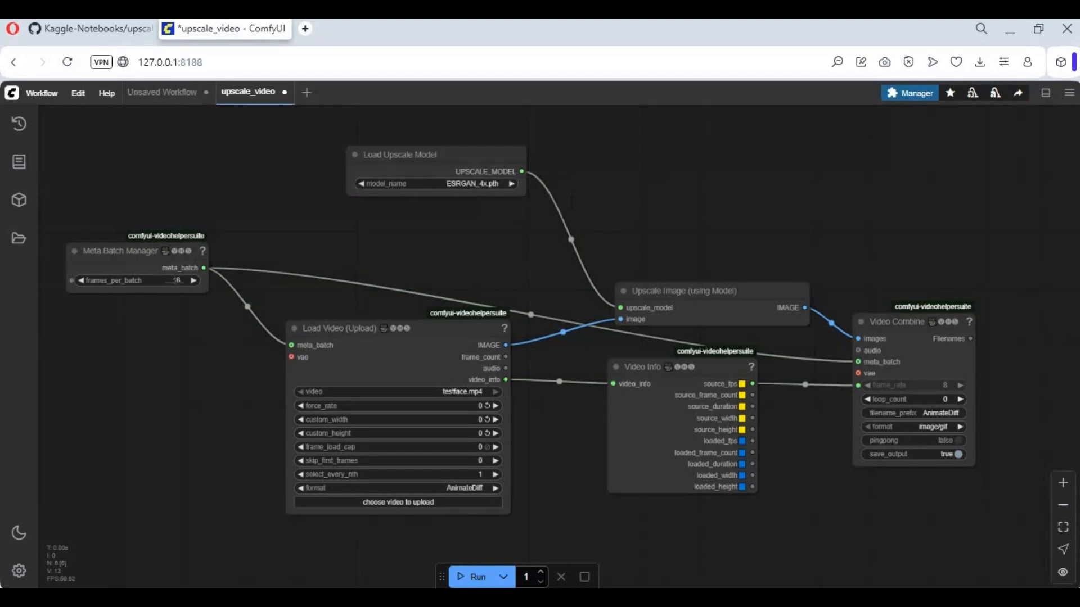
double_click(123, 280)
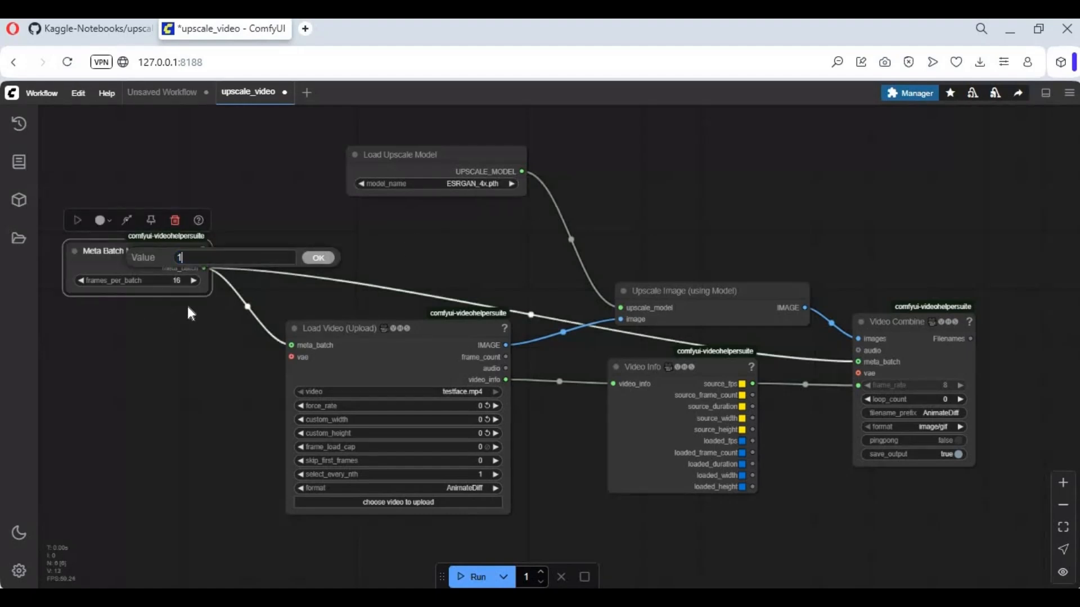
click(317, 258)
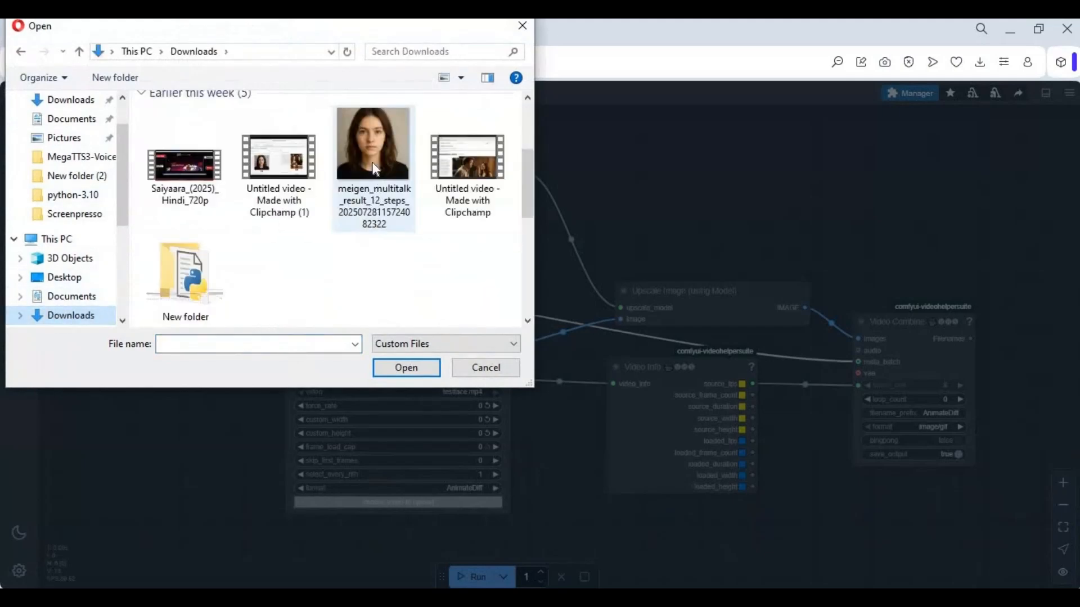
click(406, 367)
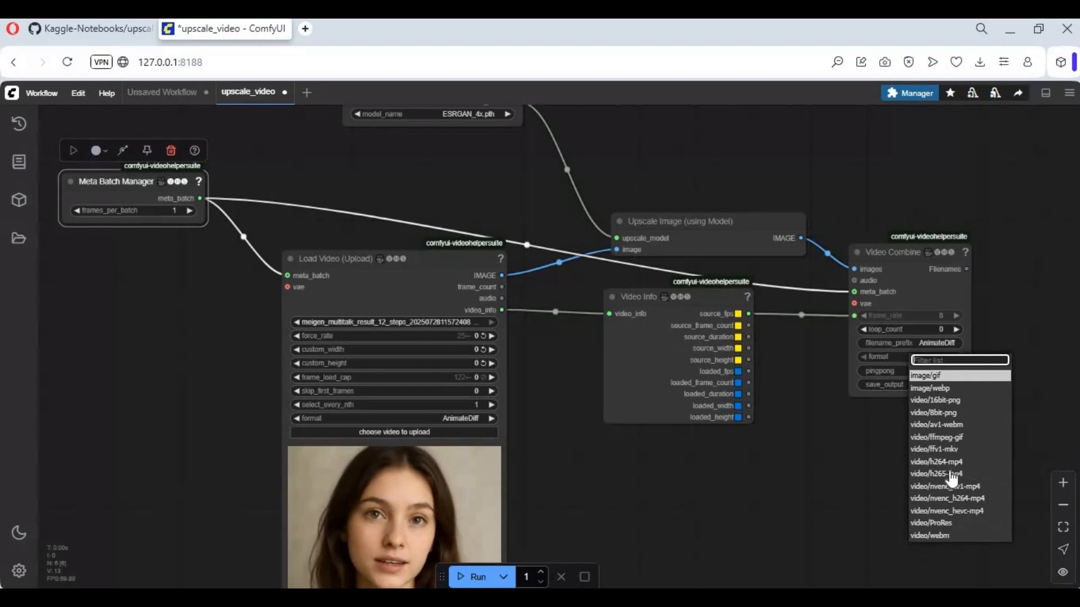
click(936, 474)
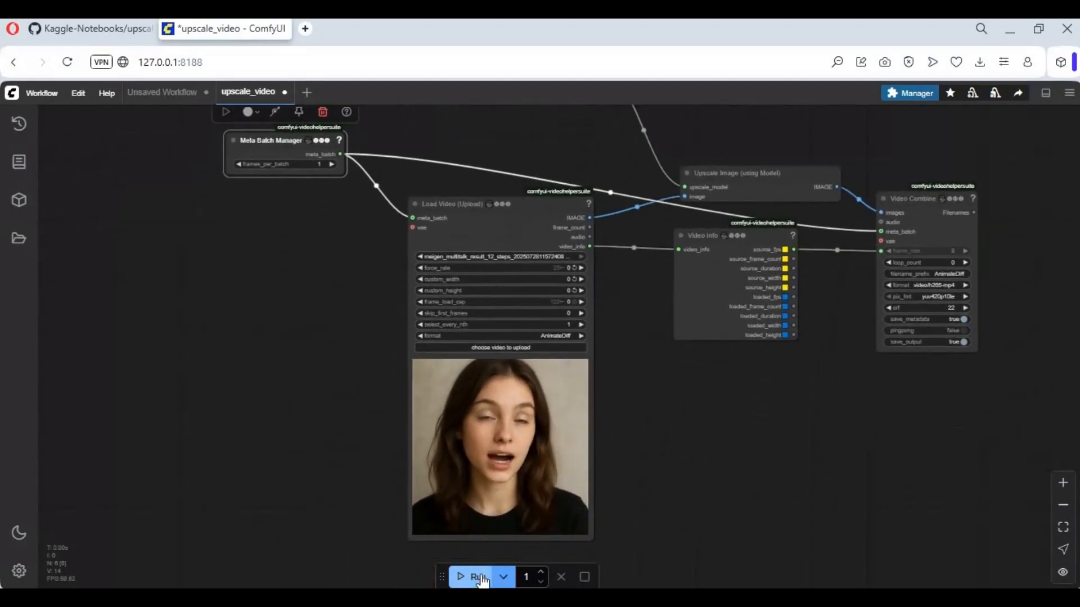
click(478, 576)
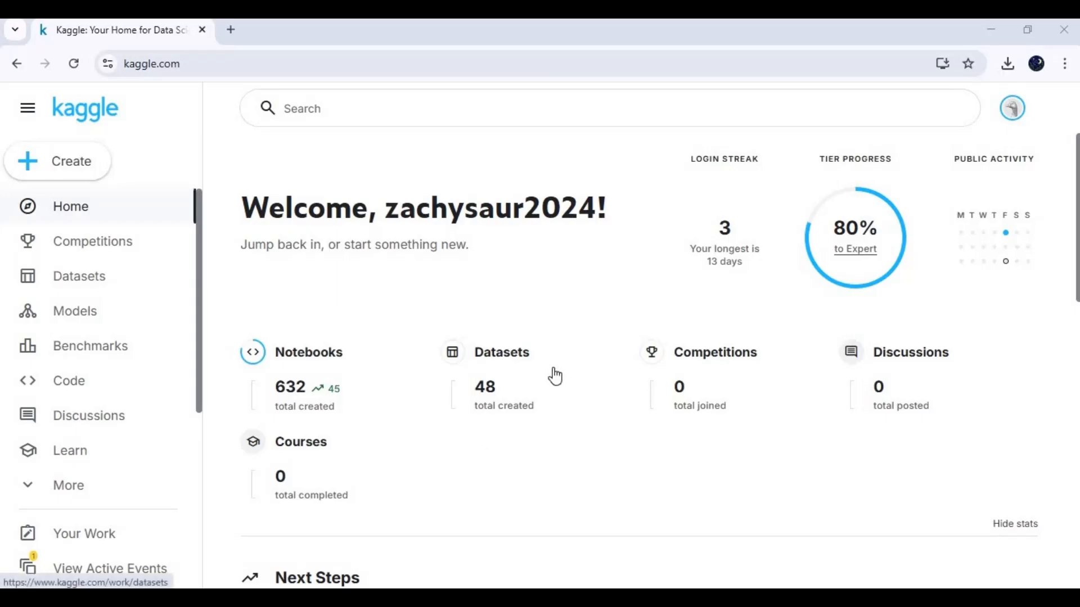
mouse_move(70, 161)
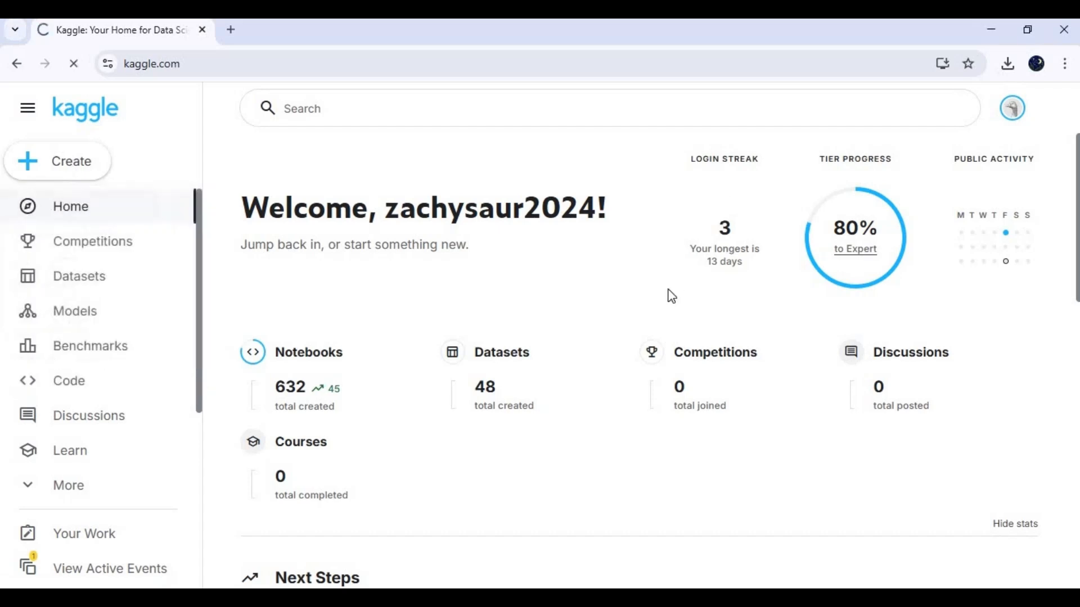
- Create a new Kaggle notebook and import the ComfyUI notebook file into it
click(58, 161)
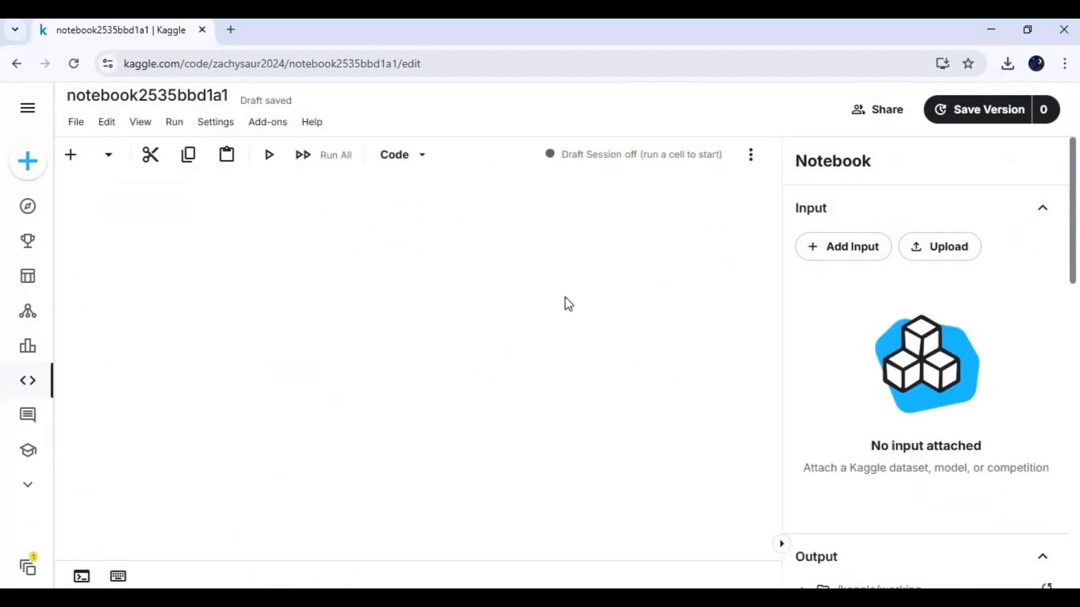
click(75, 122)
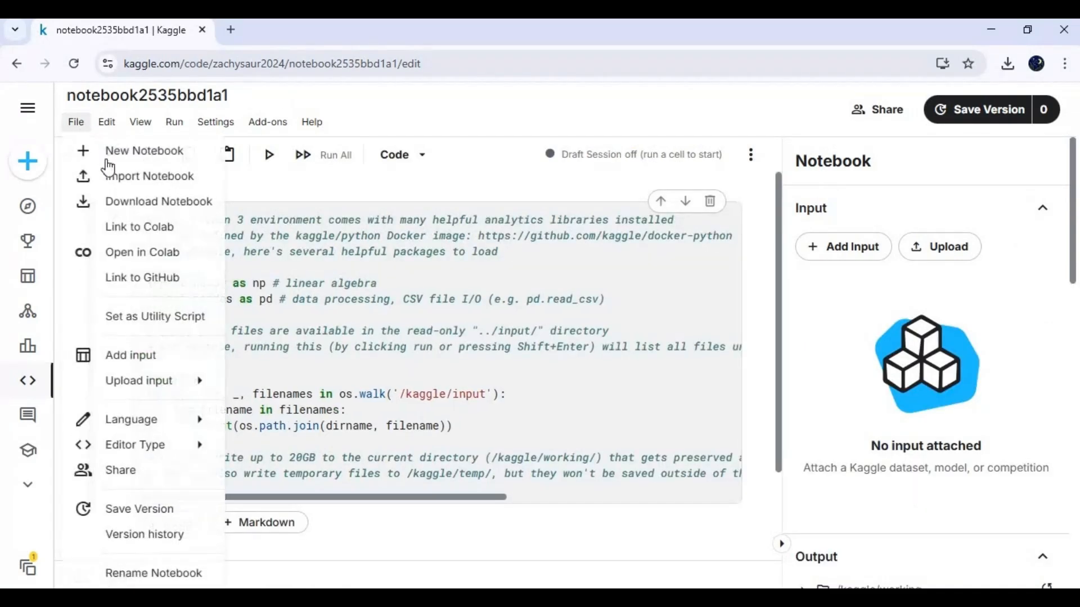
click(150, 175)
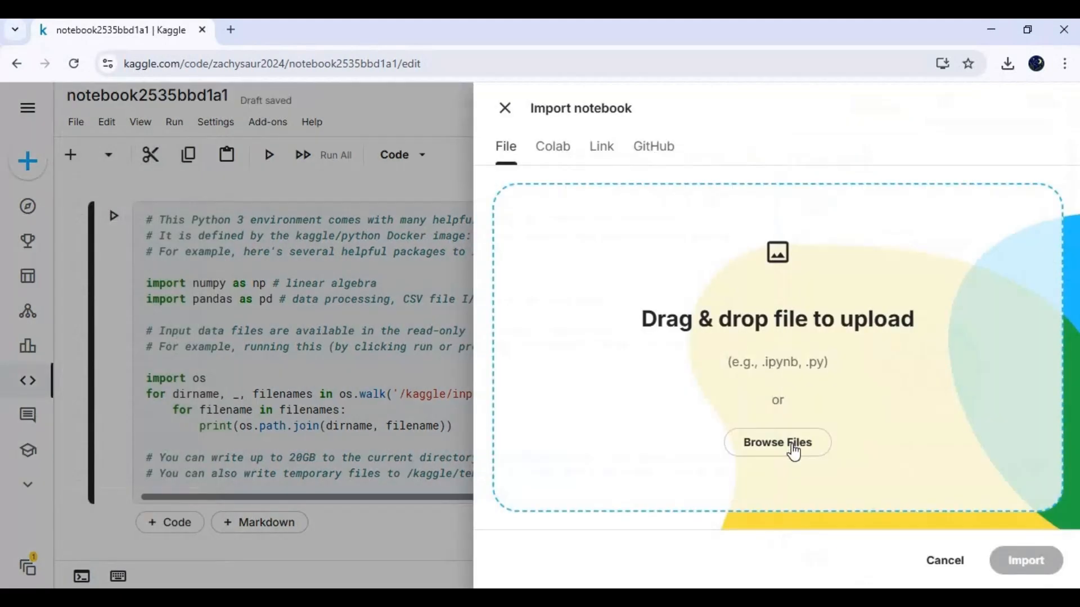
click(777, 442)
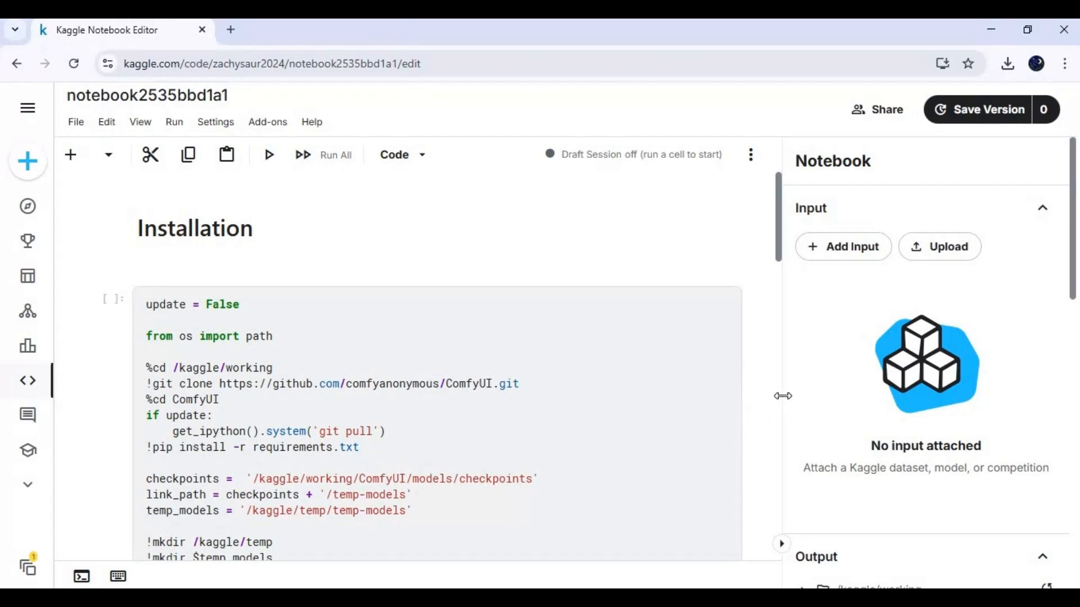
mouse_move(806, 408)
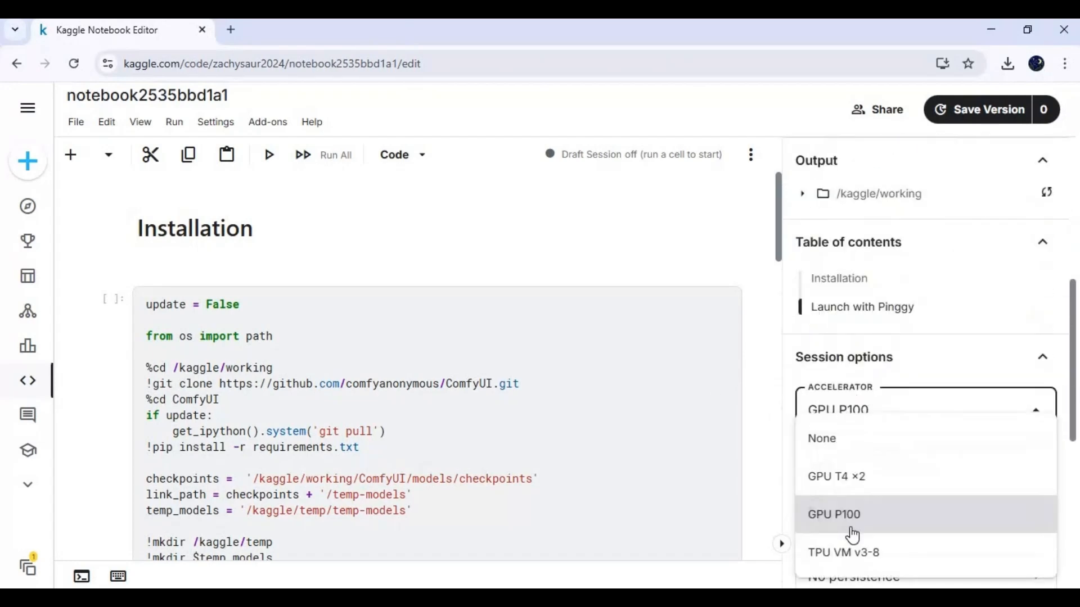
- Set the session accelerator to GPU P100 and persistence to Variables and Files
click(833, 514)
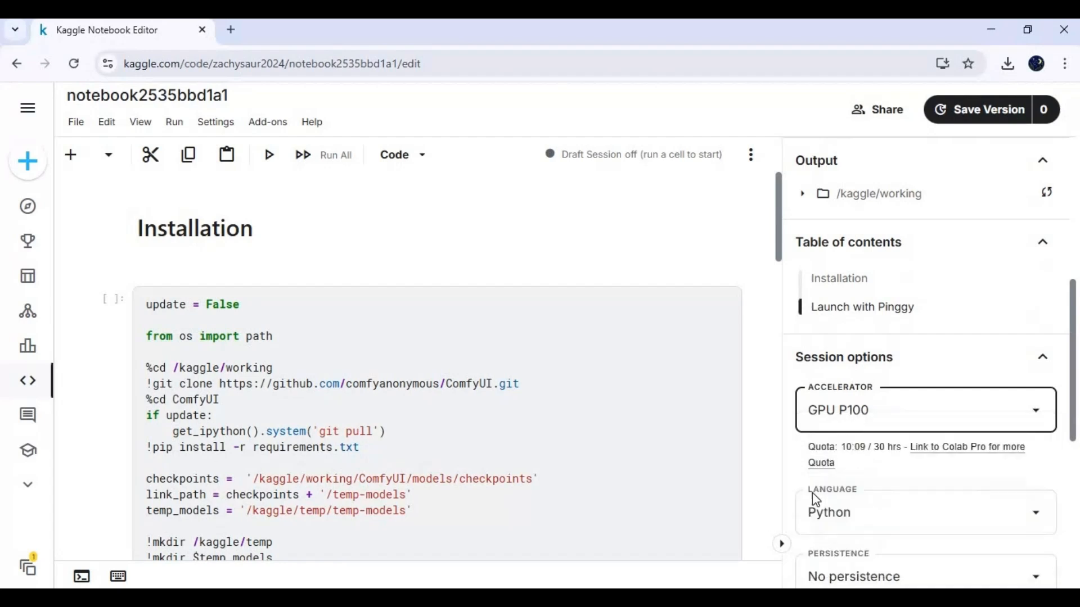
click(924, 576)
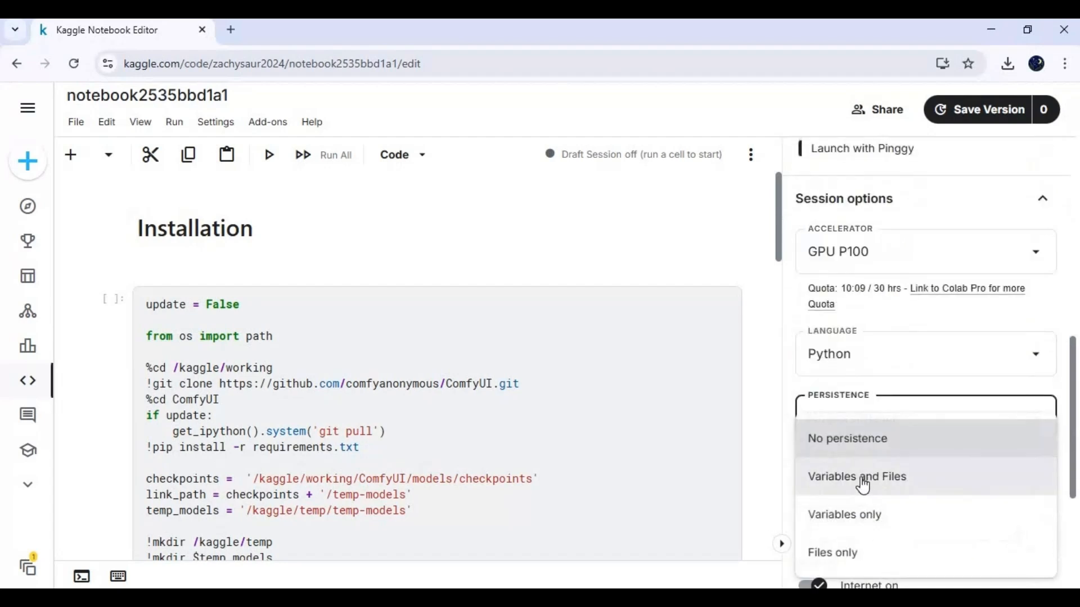
click(857, 476)
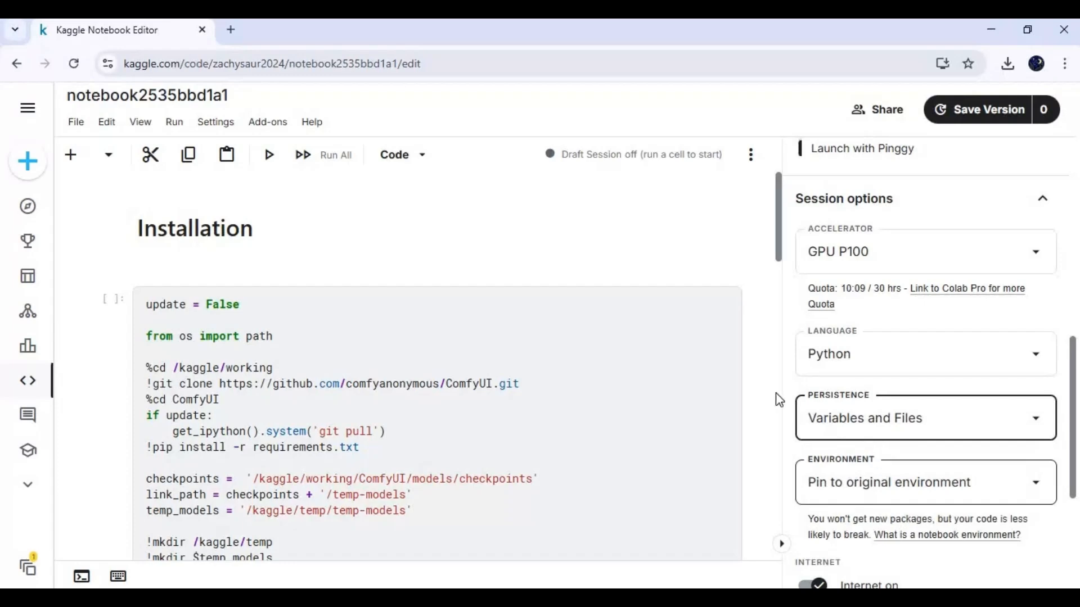
mouse_move(751, 154)
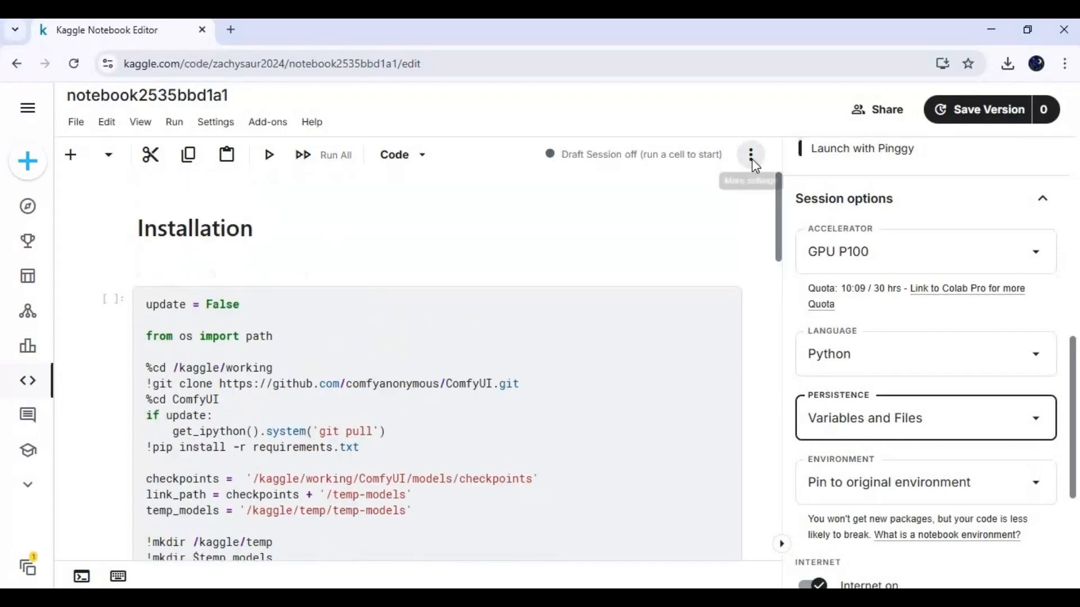
- Run all notebook cells to install ComfyUI and wait for the pinggy URL
click(267, 154)
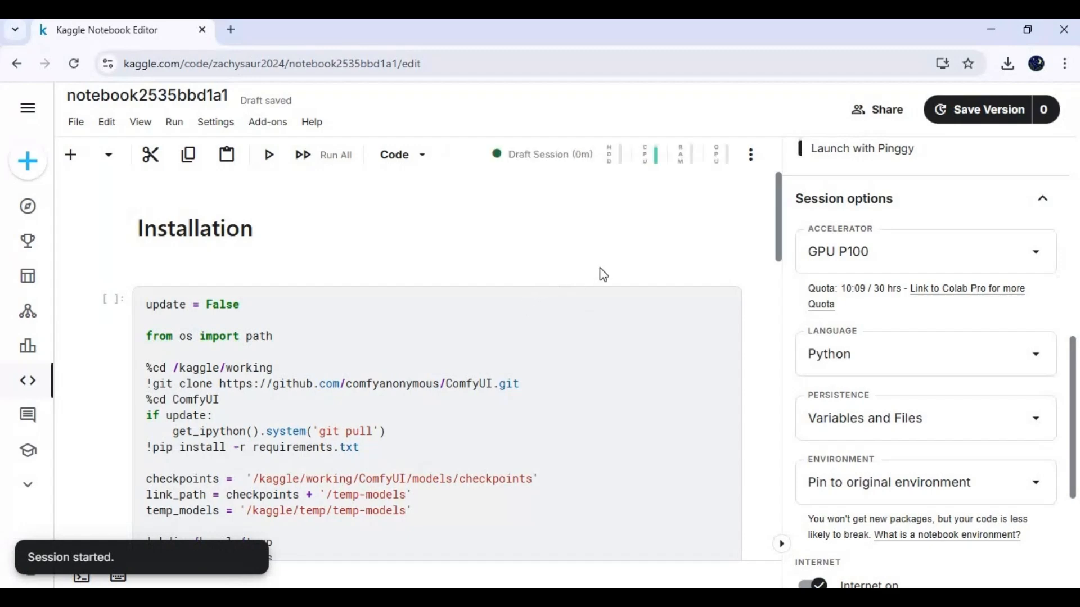
scroll(down, 3)
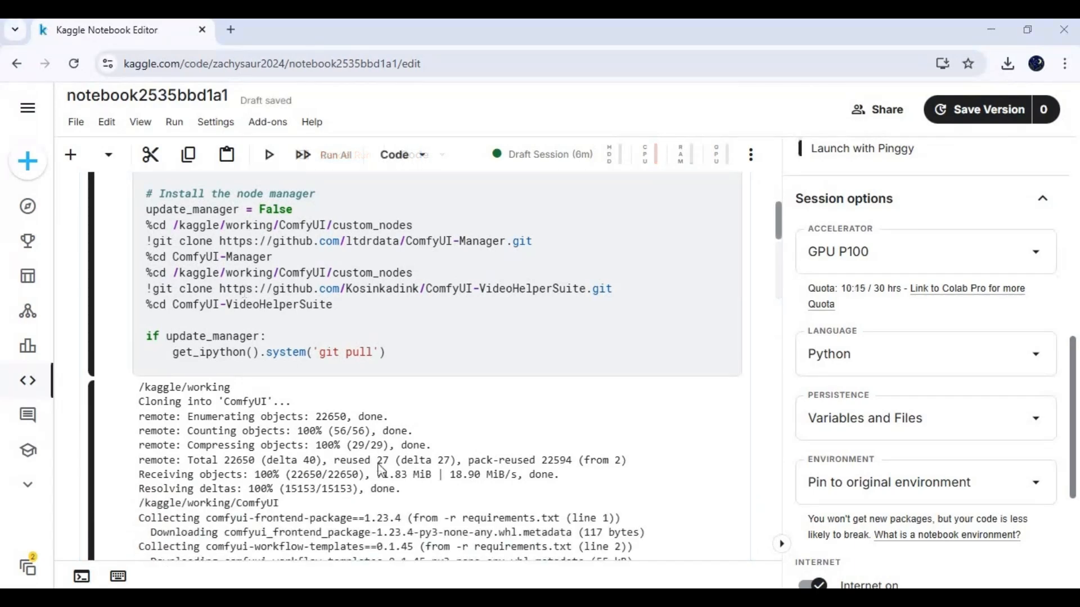
scroll(down, 3)
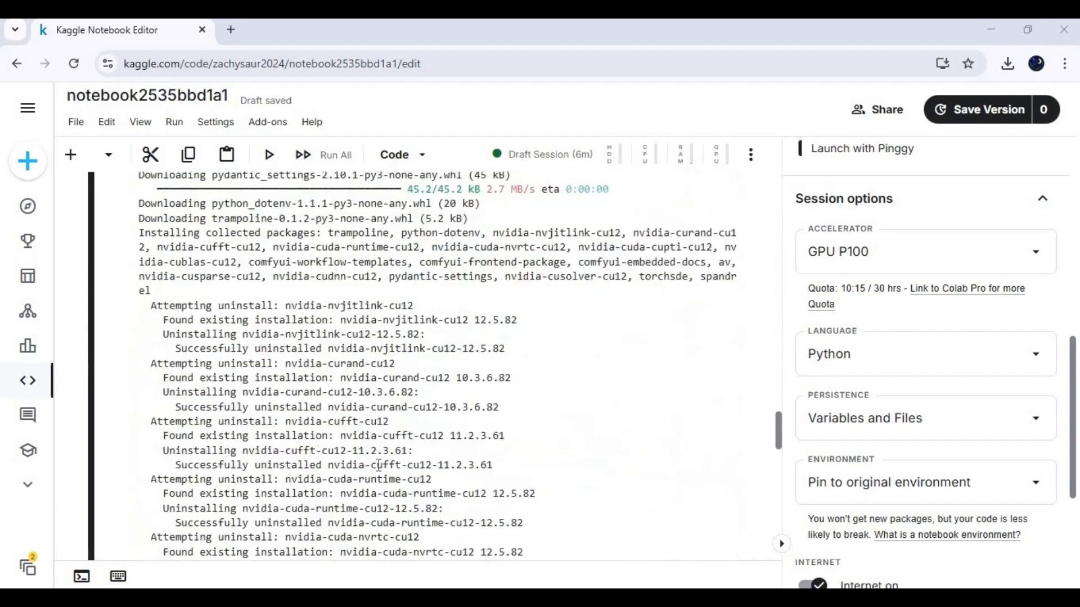
scroll(down, 3)
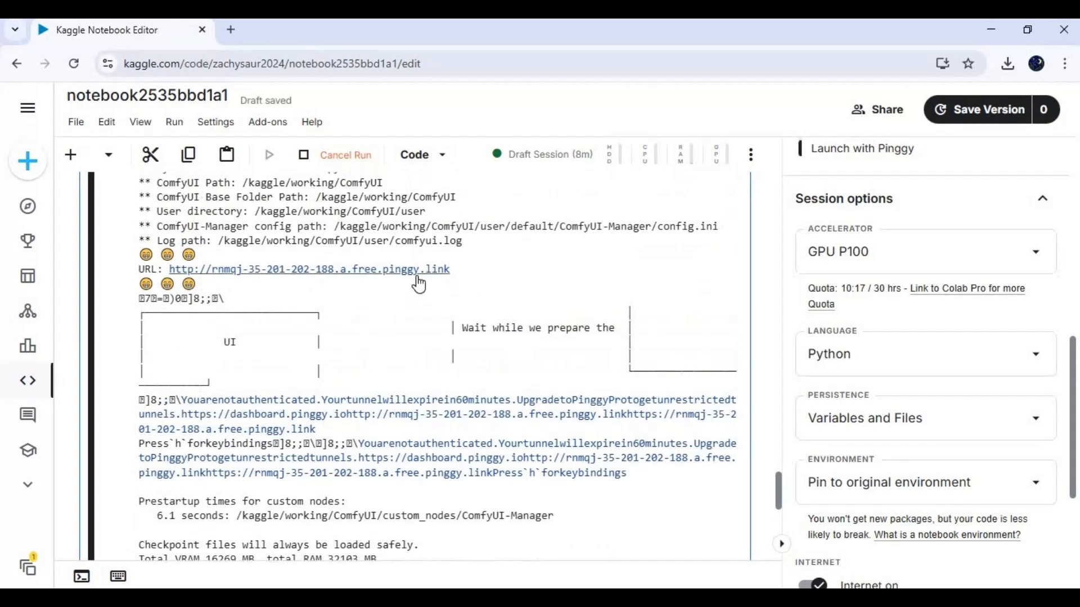
- Open the printed pinggy.link URL and enter the site past the caution page
click(308, 270)
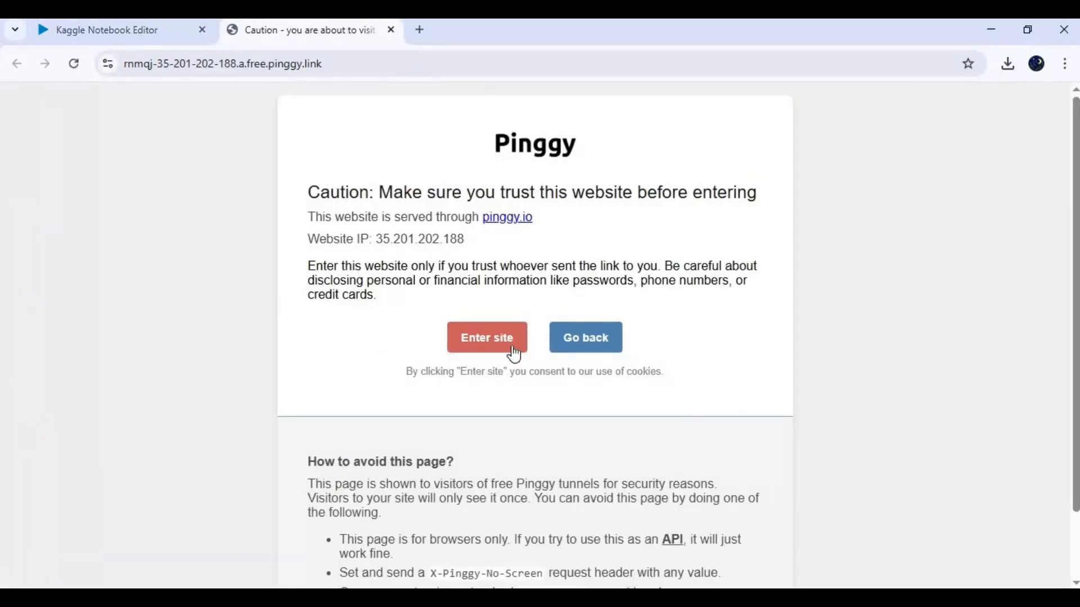
click(486, 337)
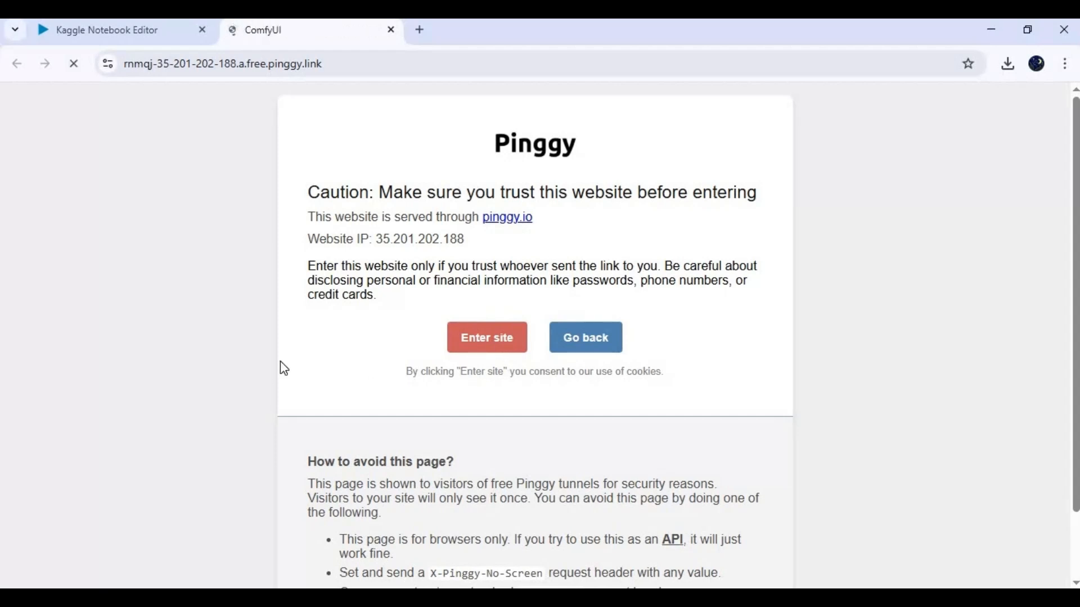
click(485, 338)
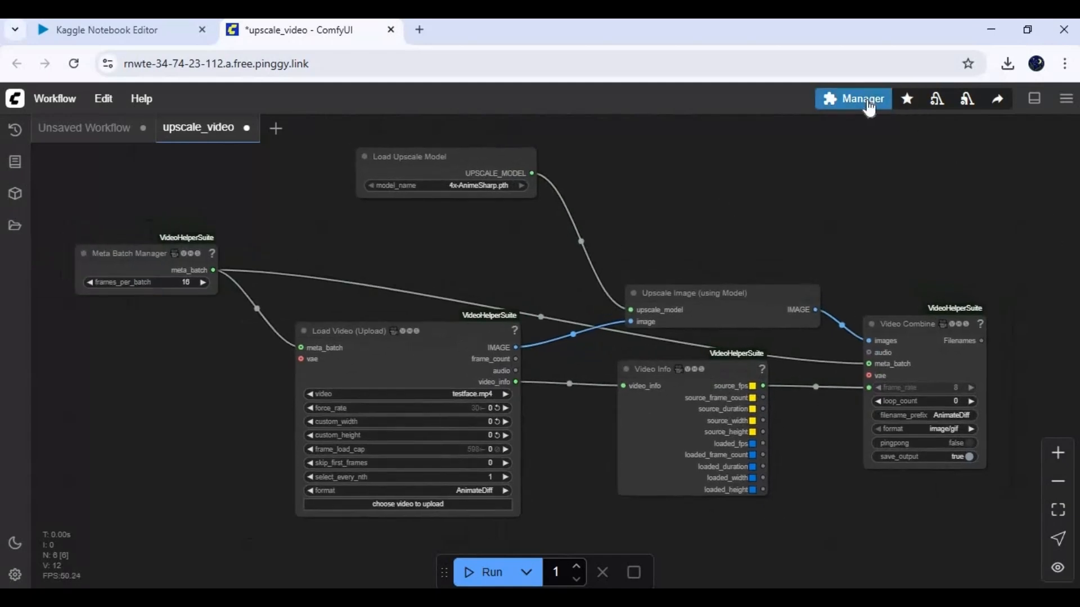
- Open the Manager's downloadable model list and filter it by 'upscale'
click(853, 99)
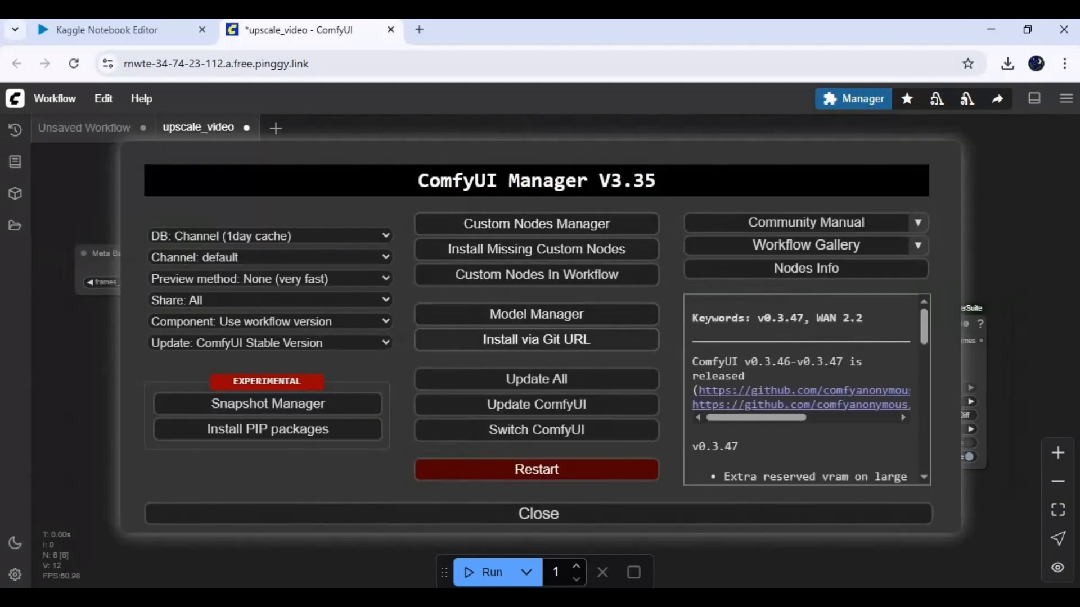
mouse_move(536, 315)
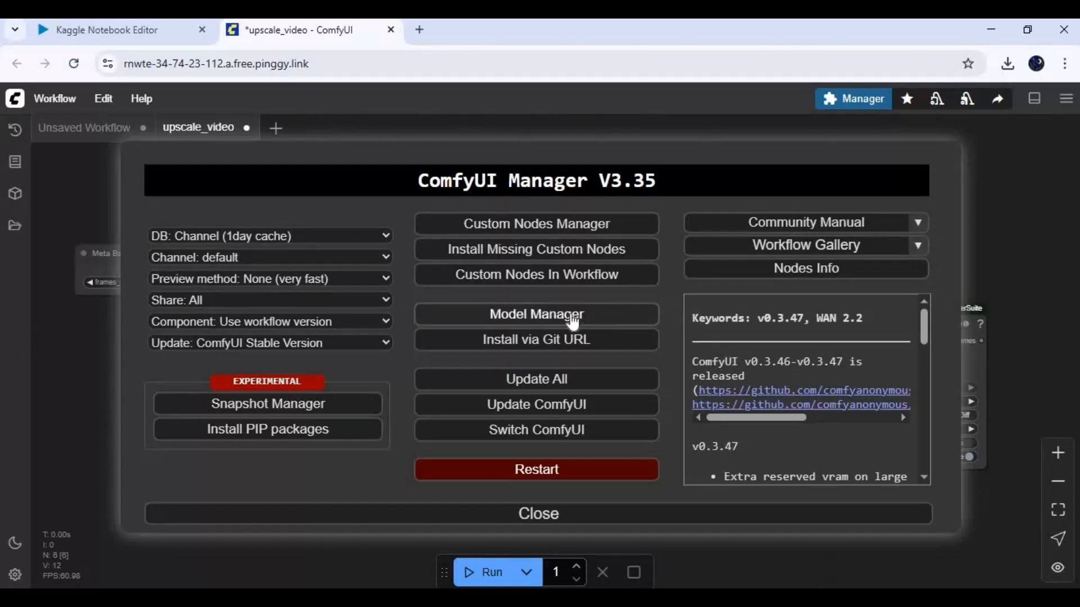
click(536, 314)
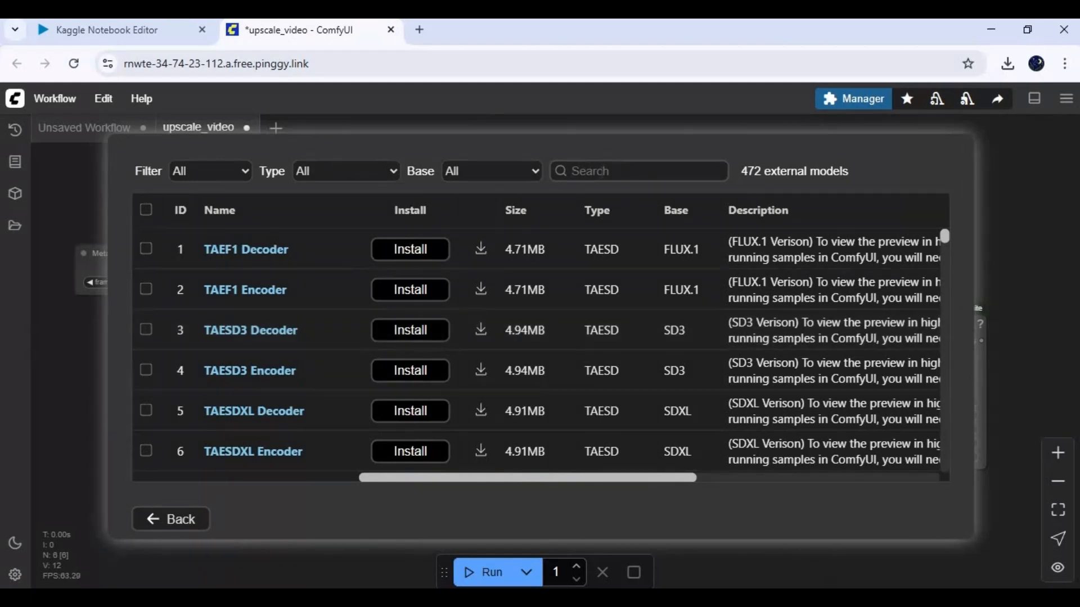
text(u)
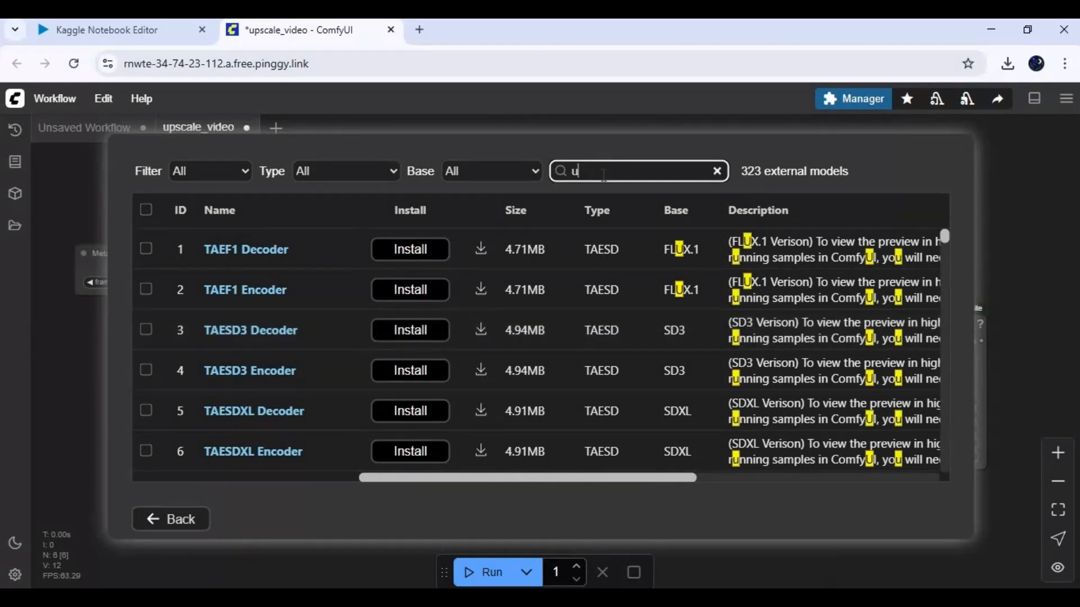
text(pscale)
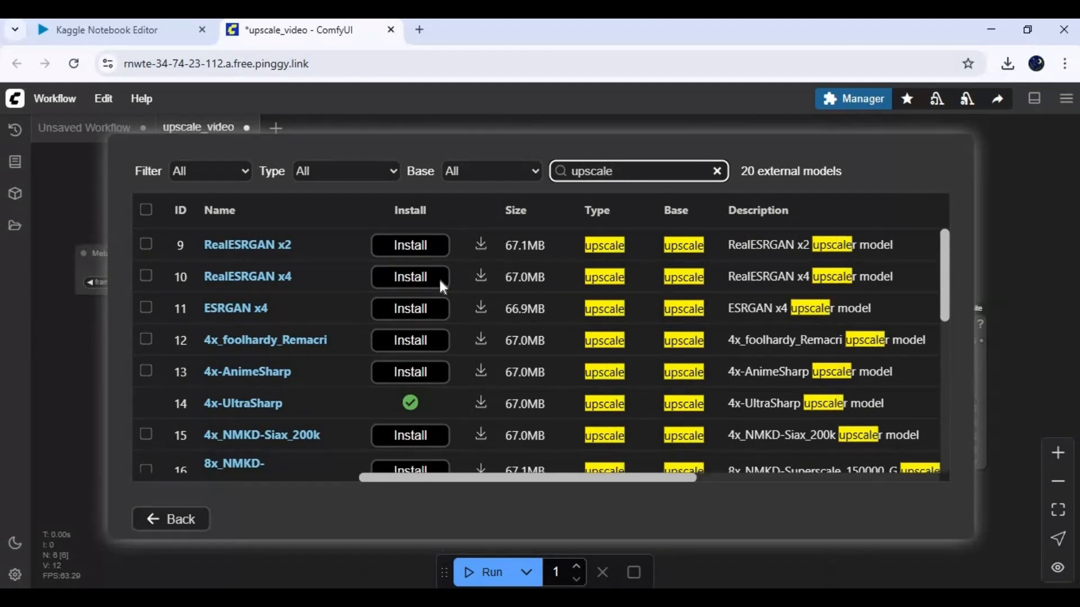
scroll(down, 3)
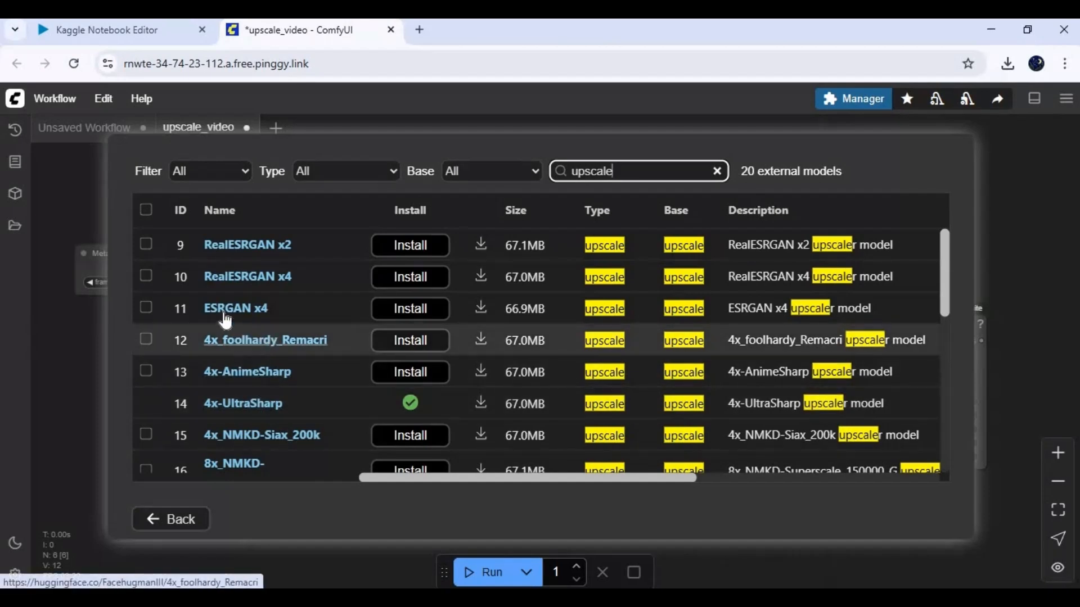
mouse_move(246, 371)
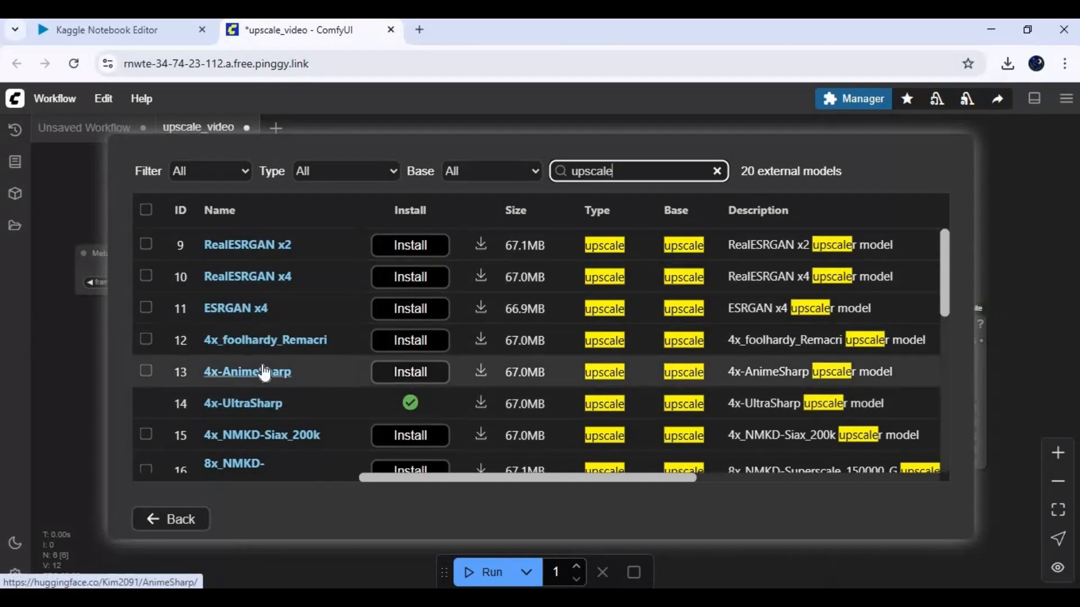
mouse_move(269, 267)
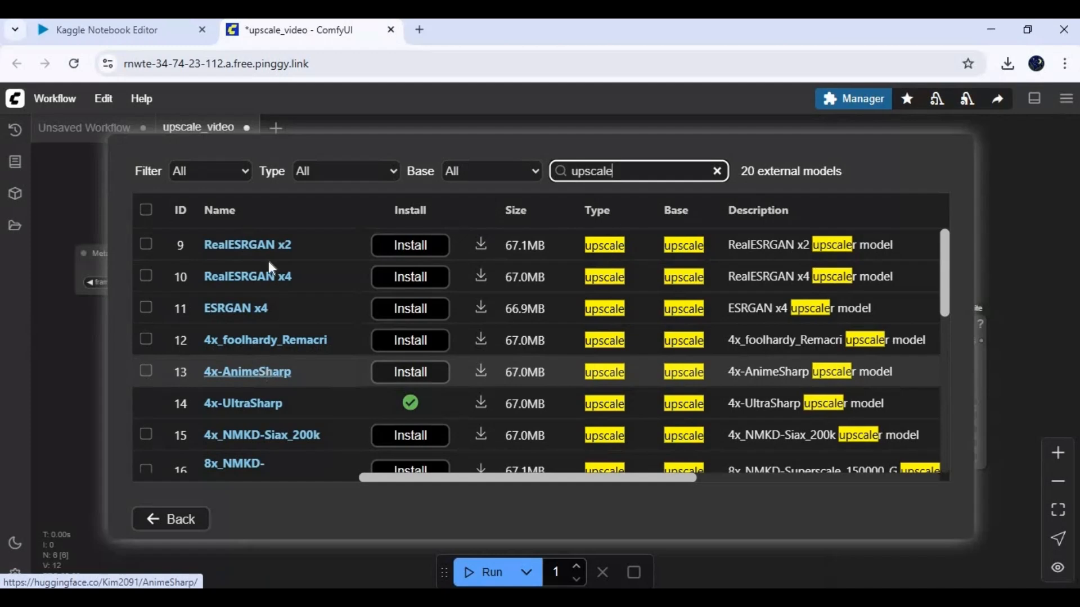
- Install RealESRGAN x4, ESRGAN x4, 8x_NMKD-Superscale and 4x_NMKD-Siax, then dismiss the notice
click(409, 276)
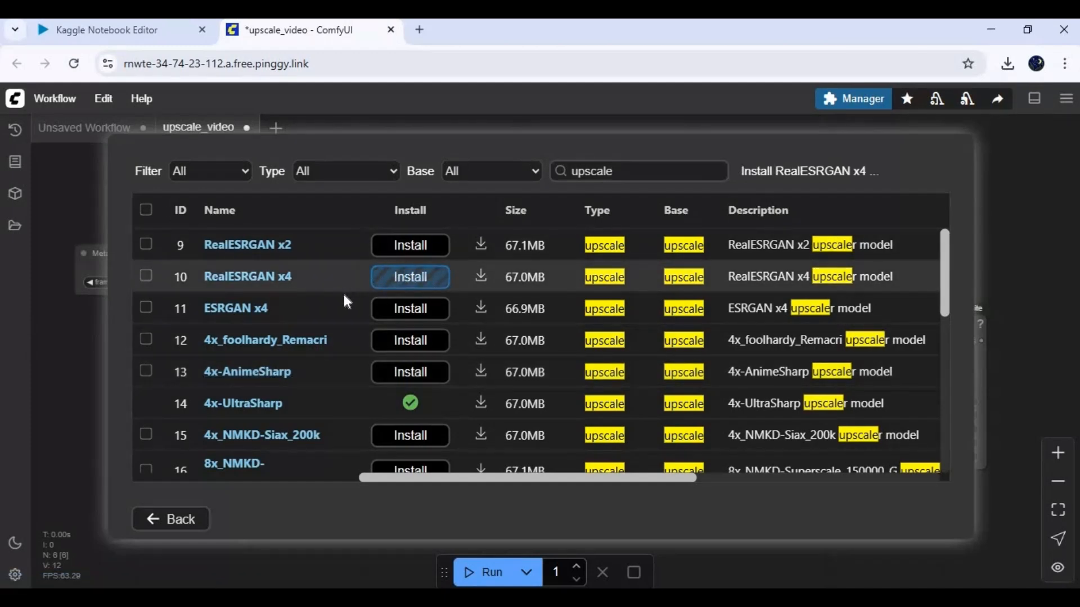
click(410, 276)
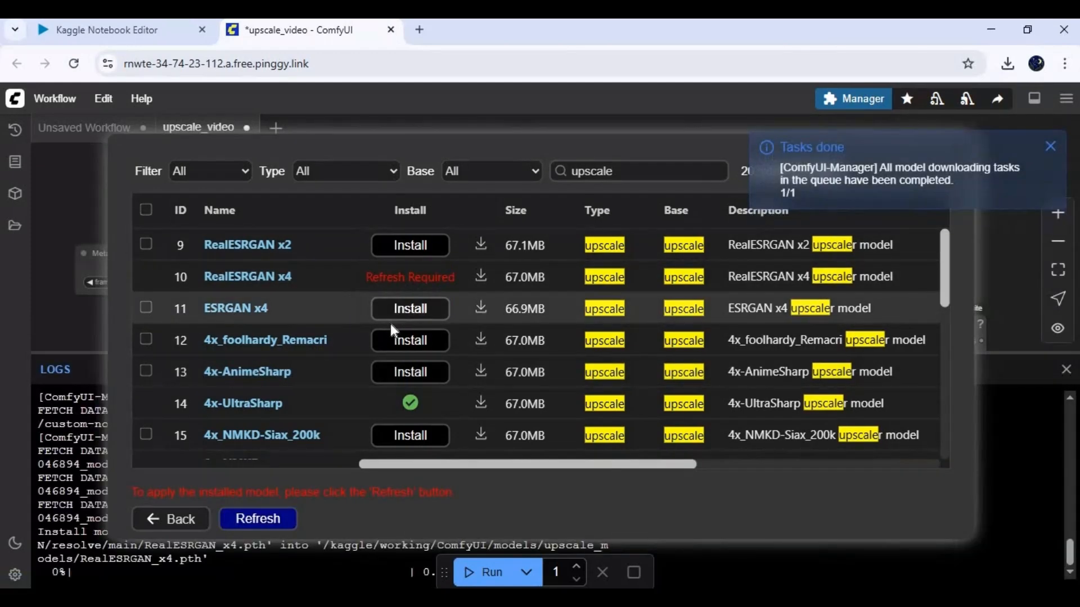
mouse_move(351, 329)
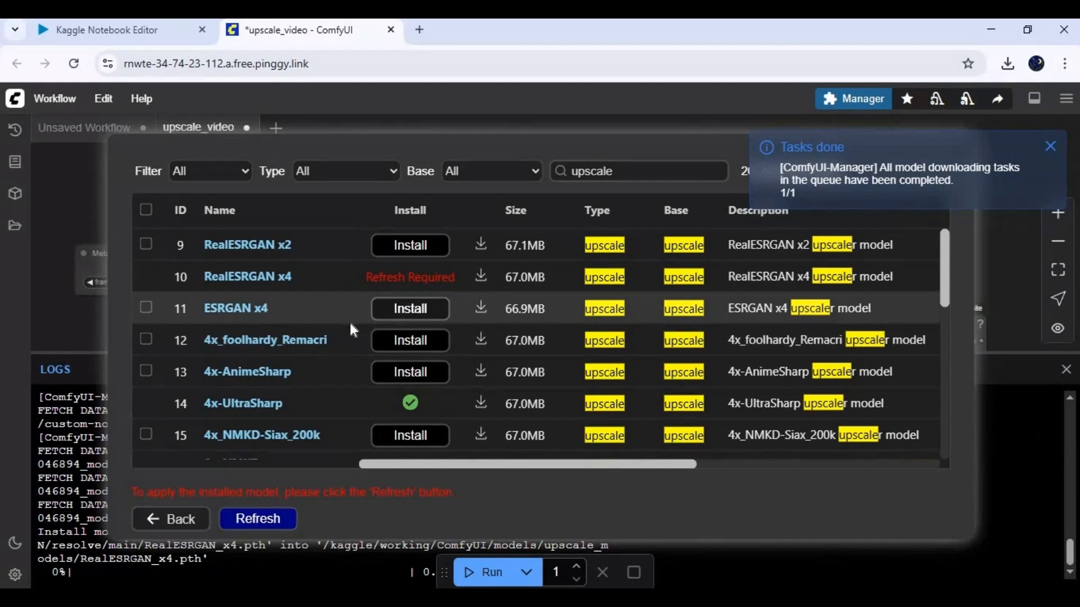
click(410, 307)
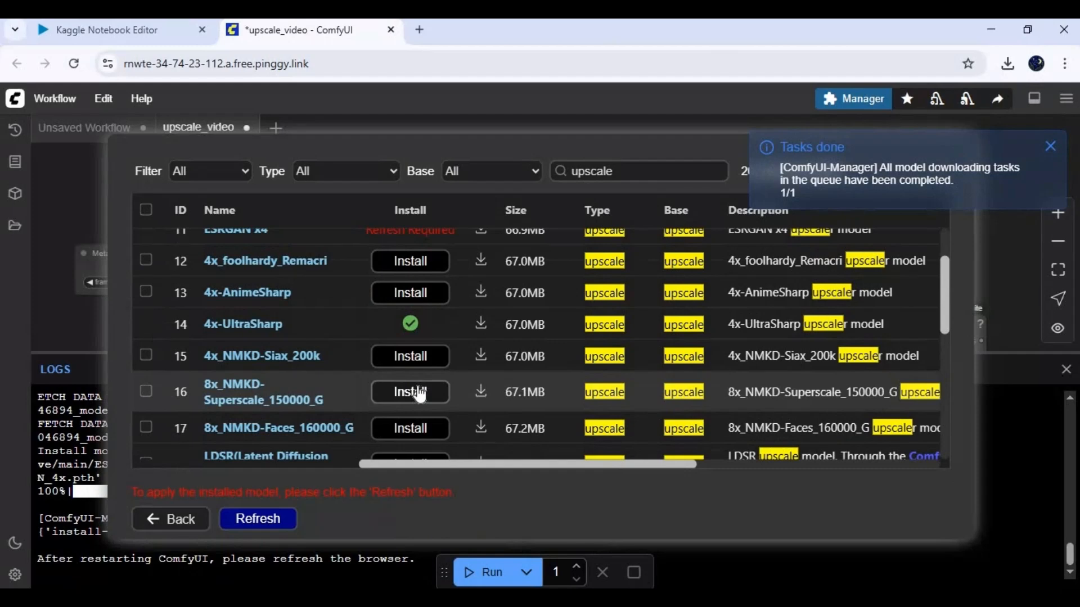
scroll(down, 3)
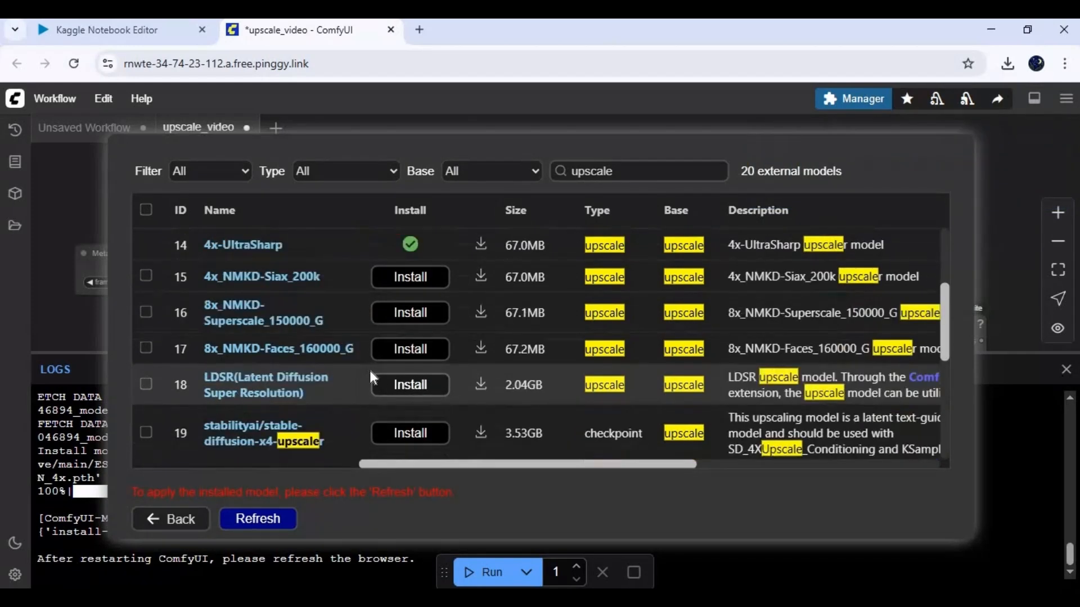
mouse_move(275, 386)
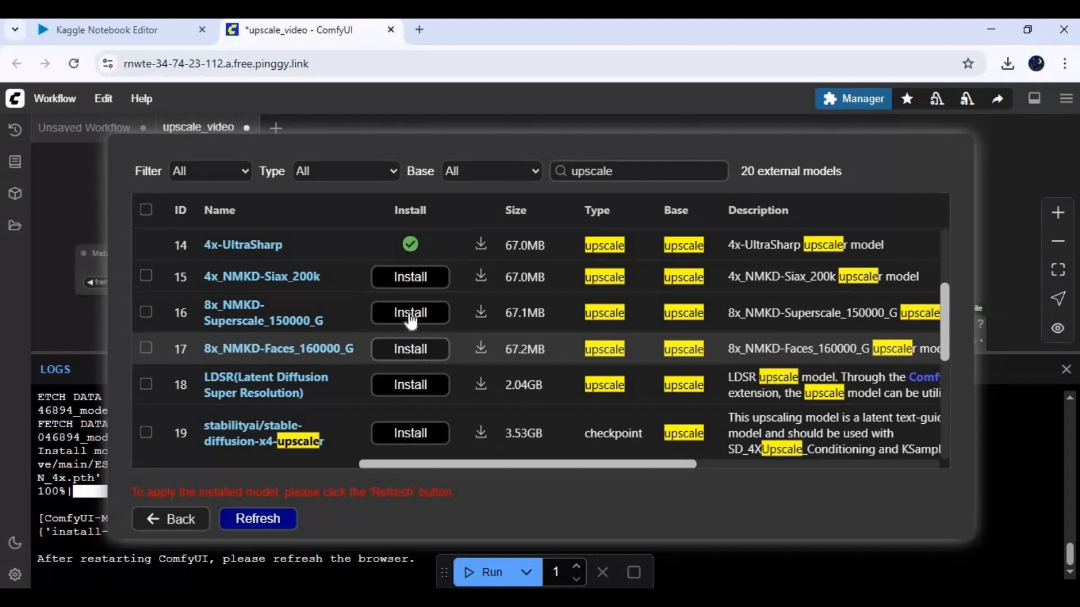
click(409, 313)
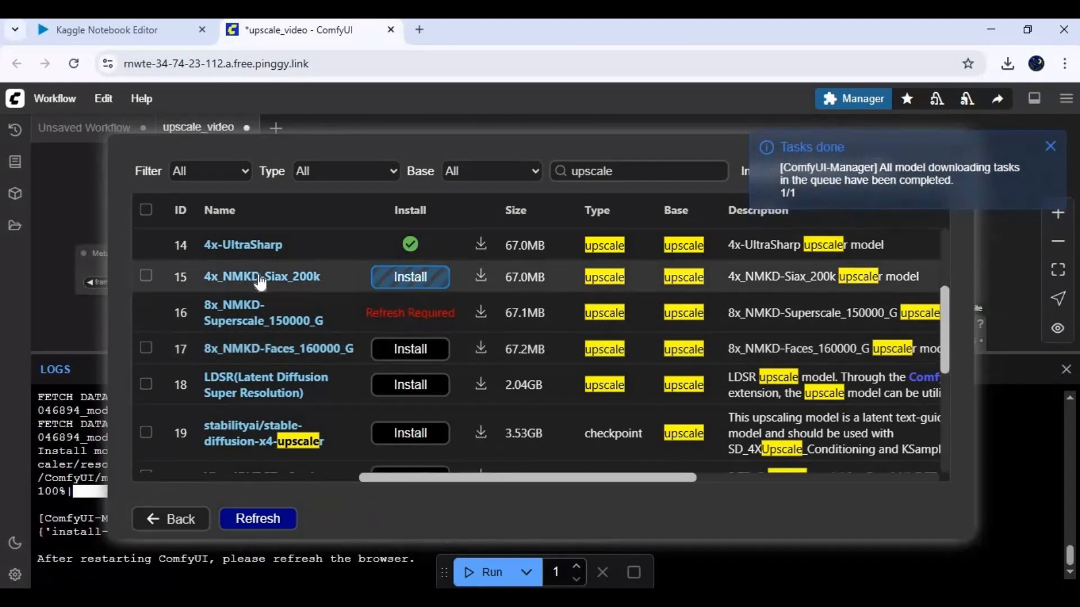
click(408, 276)
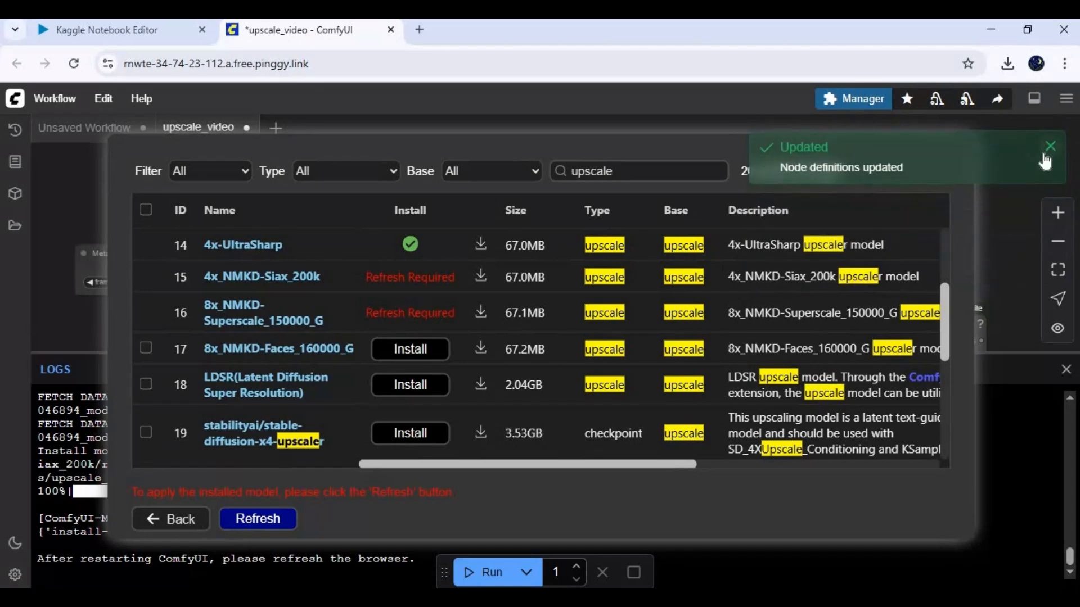
click(1051, 146)
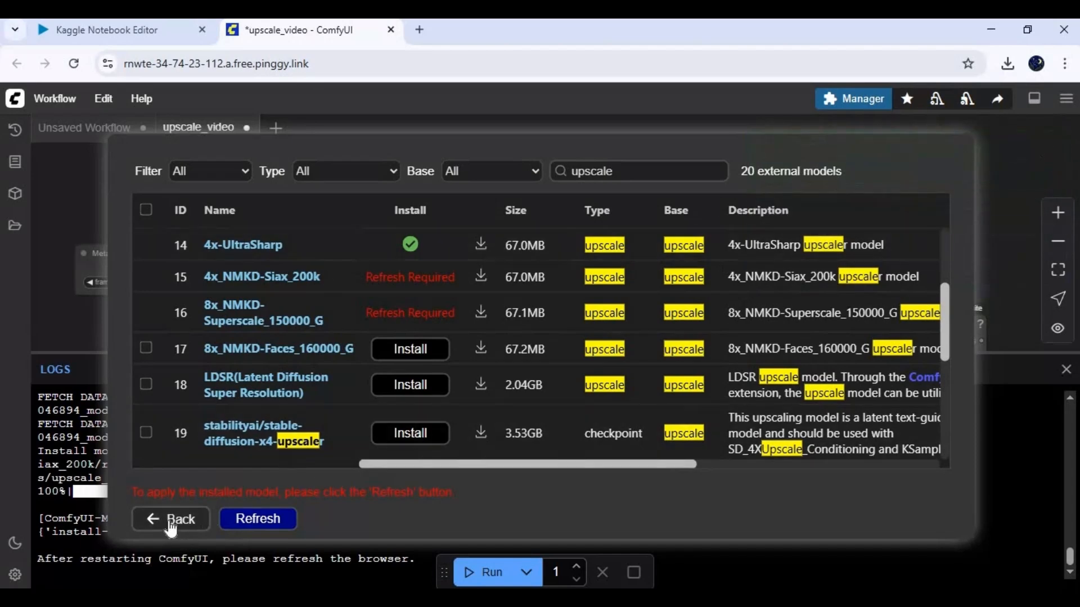
- Back on the canvas, select RealESRGAN_x4.pth and set frames_per_batch to 1
click(171, 519)
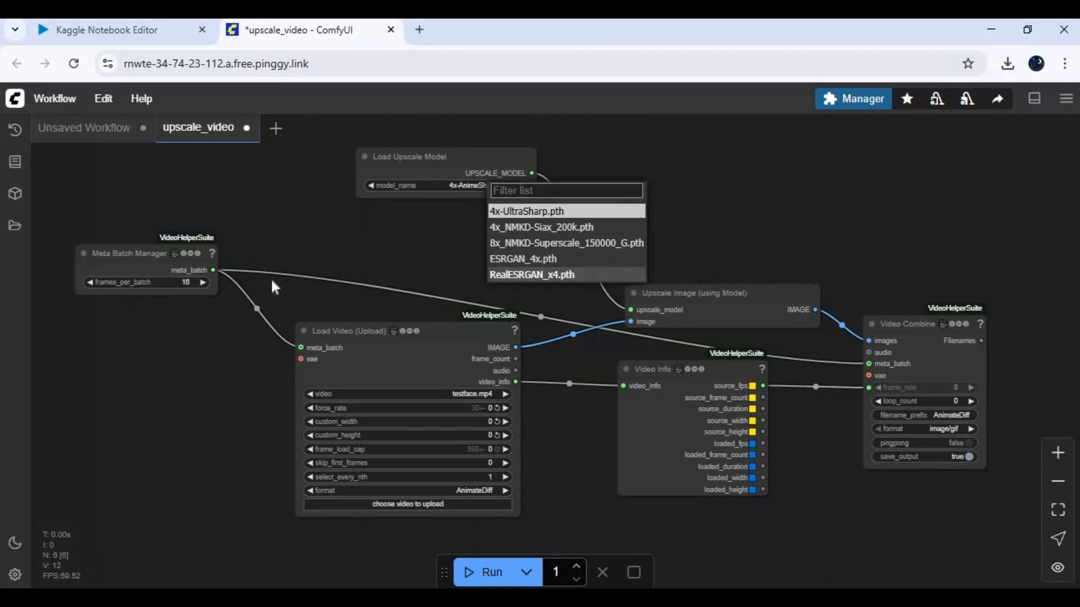
click(531, 275)
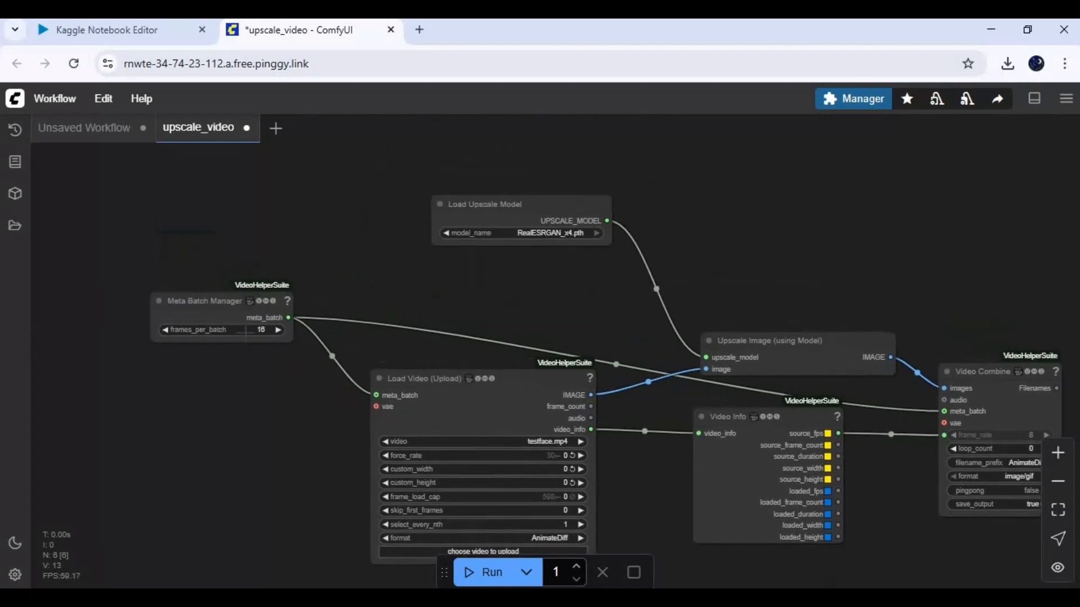
double_click(261, 330)
text(1)
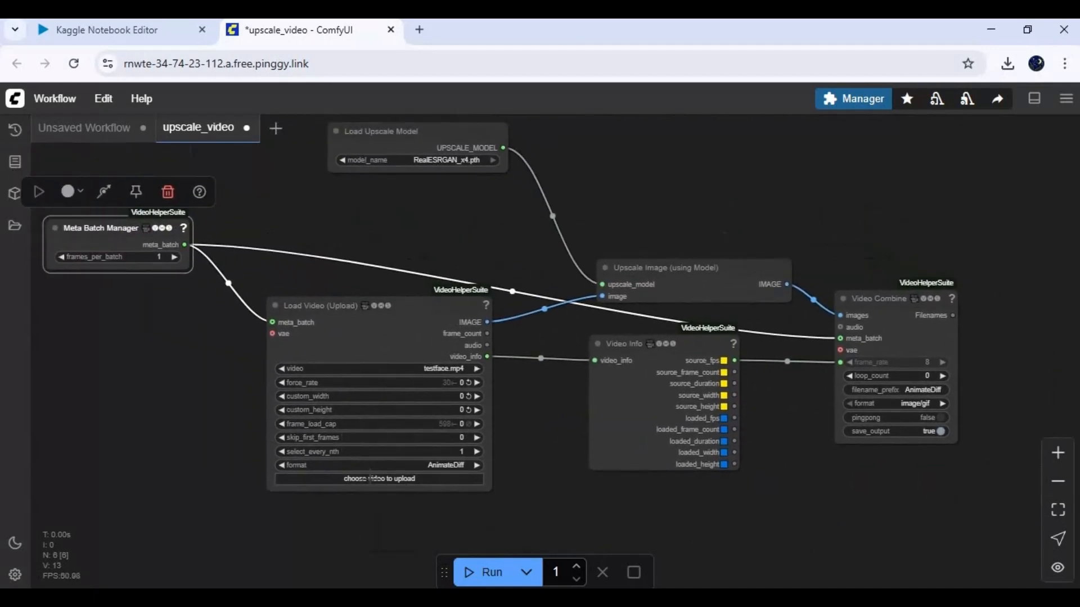
- Upload the meigen multitalk talking-face video into the Load Video node
click(378, 478)
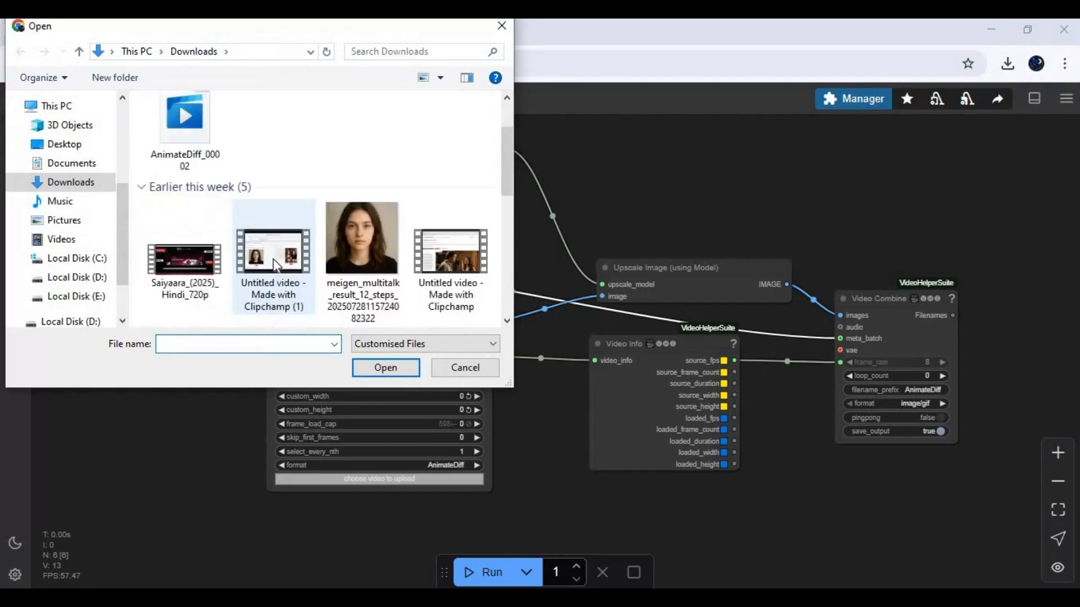
scroll(down, 3)
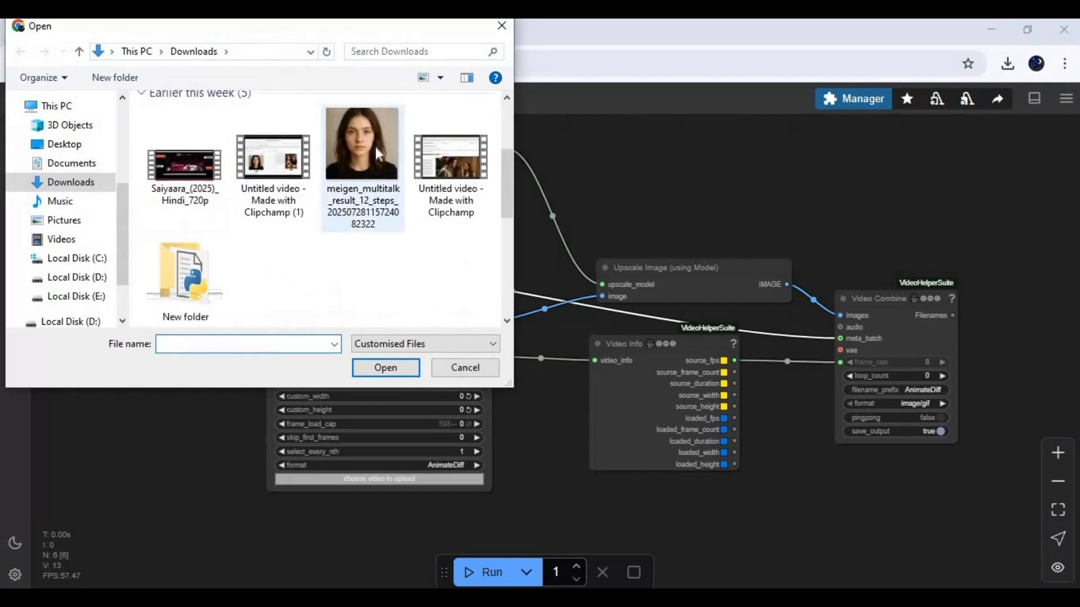
click(463, 367)
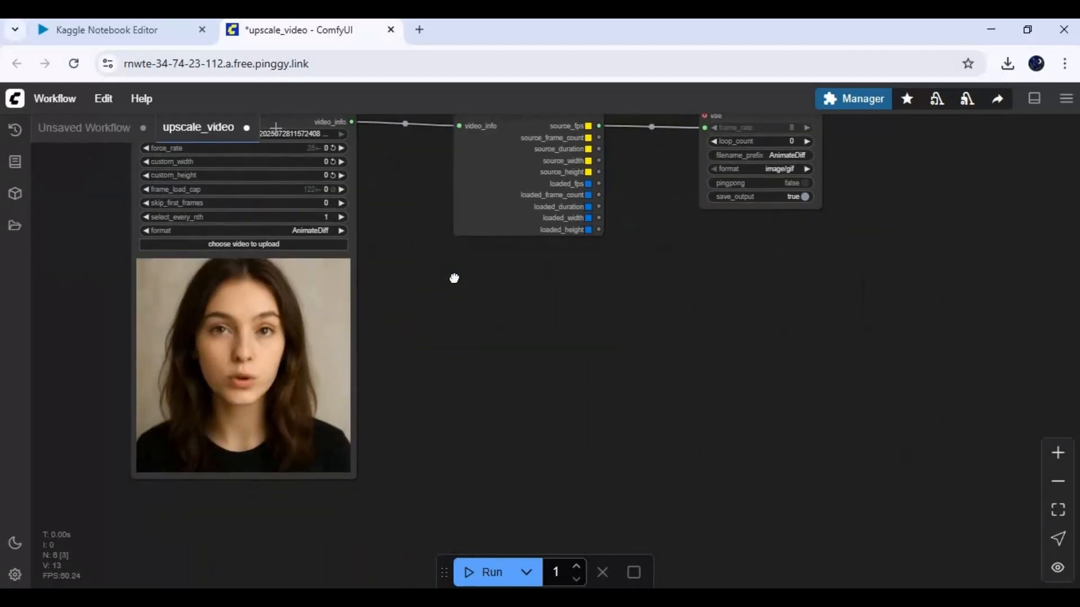
- Set the Video Combine output format to video/h265-mp4
drag(454, 279, 521, 418)
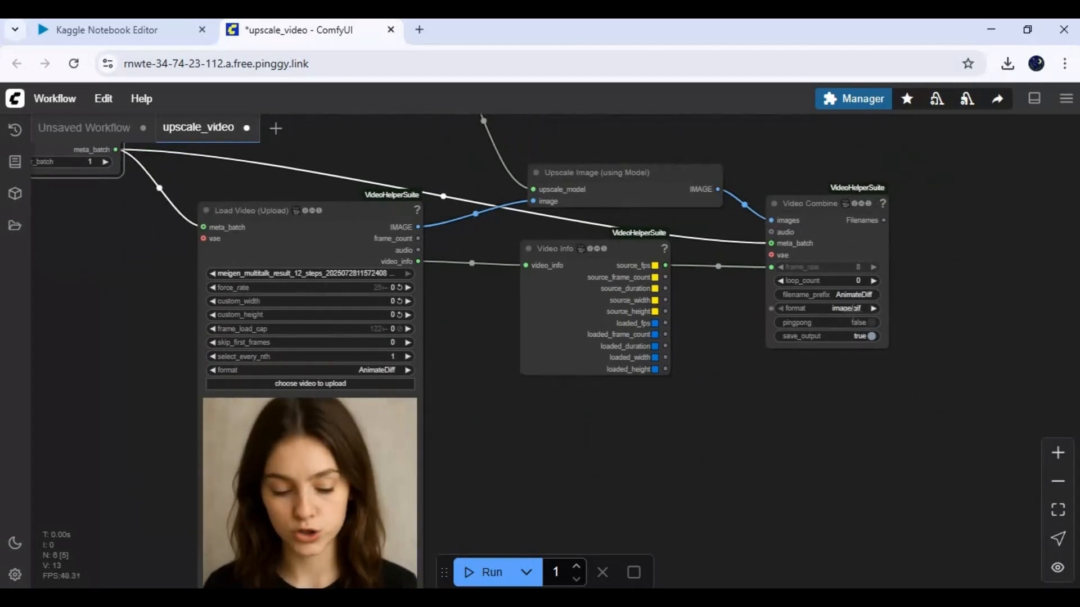
click(826, 308)
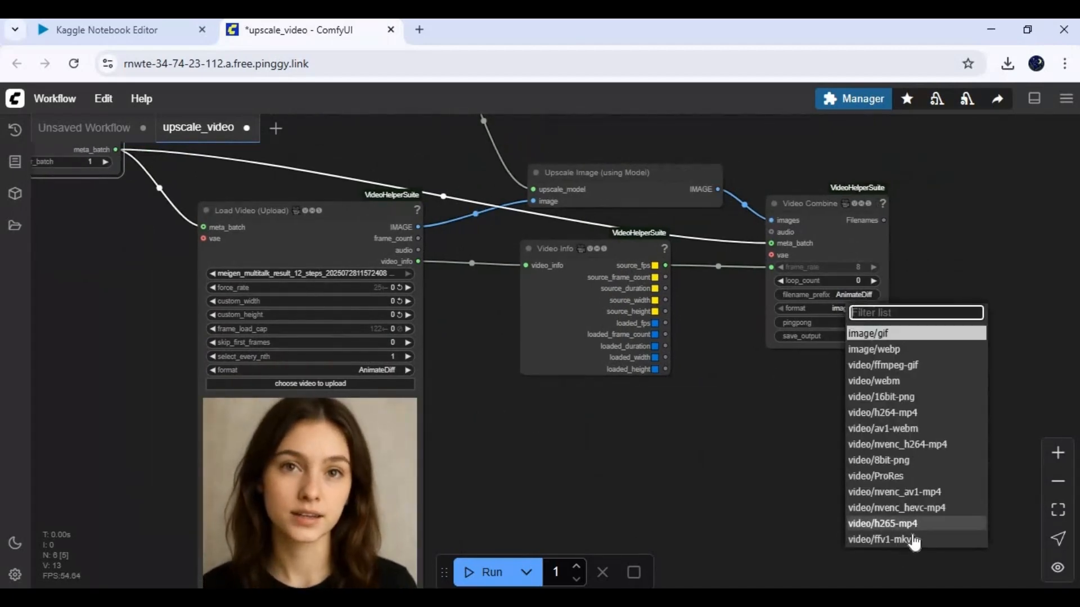
click(883, 524)
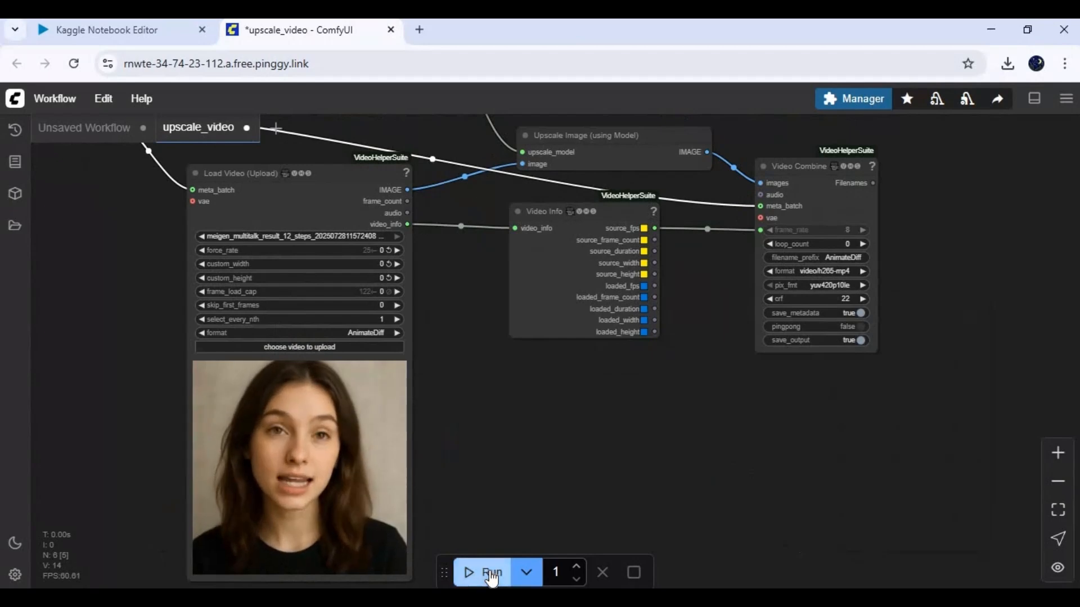
- Run the upscale workflow and follow its progress in the Kaggle notebook log
click(491, 572)
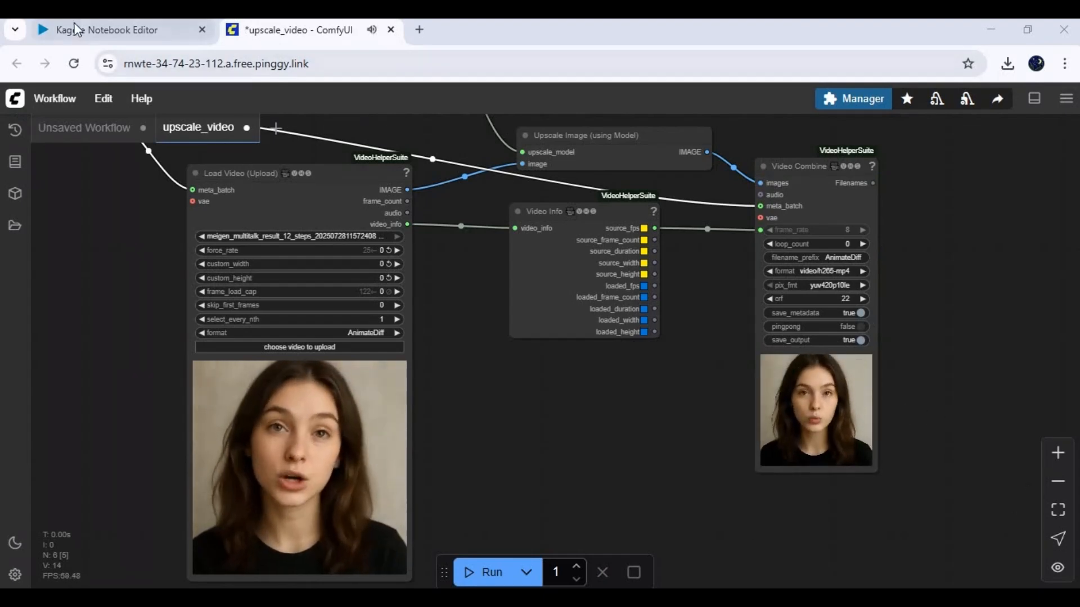
click(107, 30)
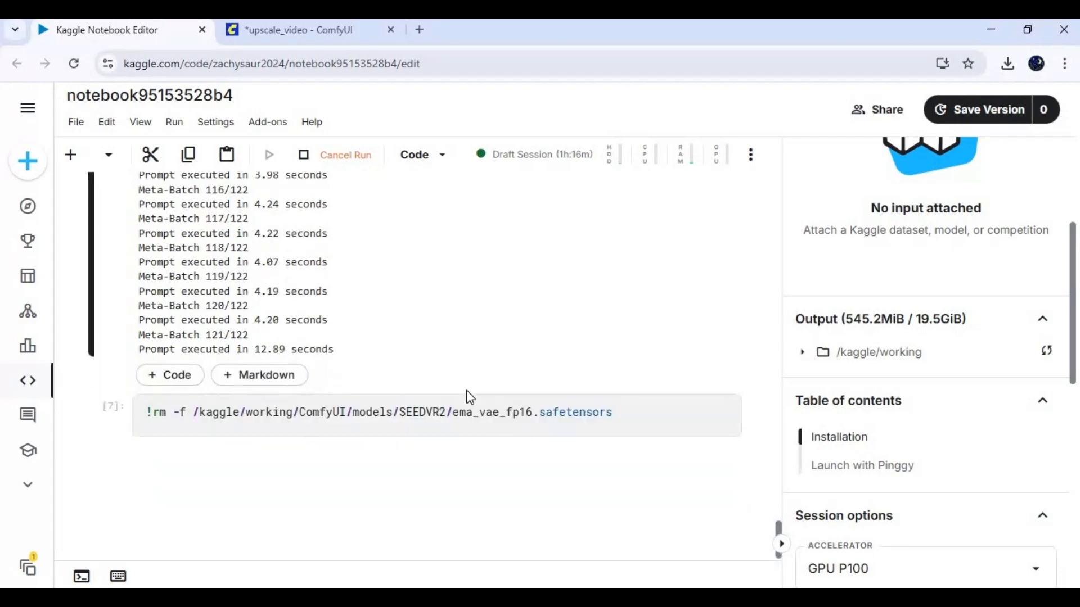
mouse_move(319, 169)
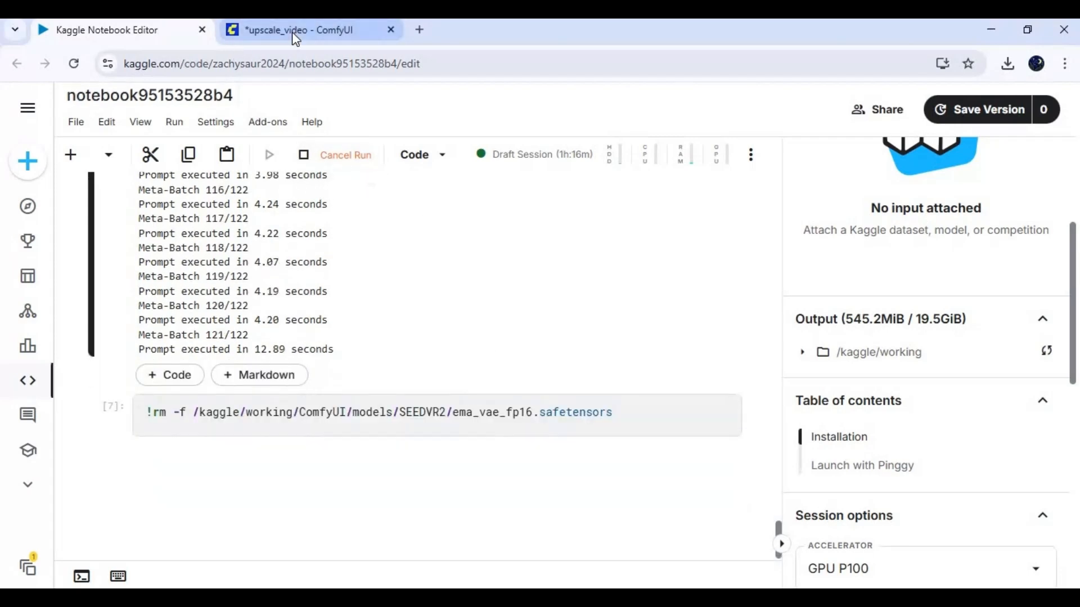
click(296, 30)
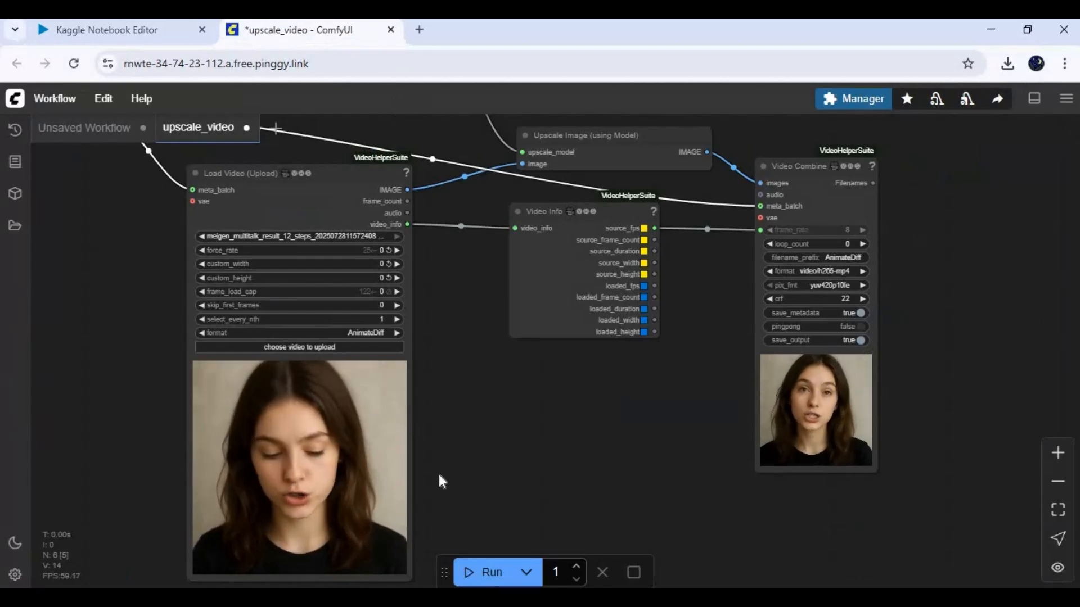